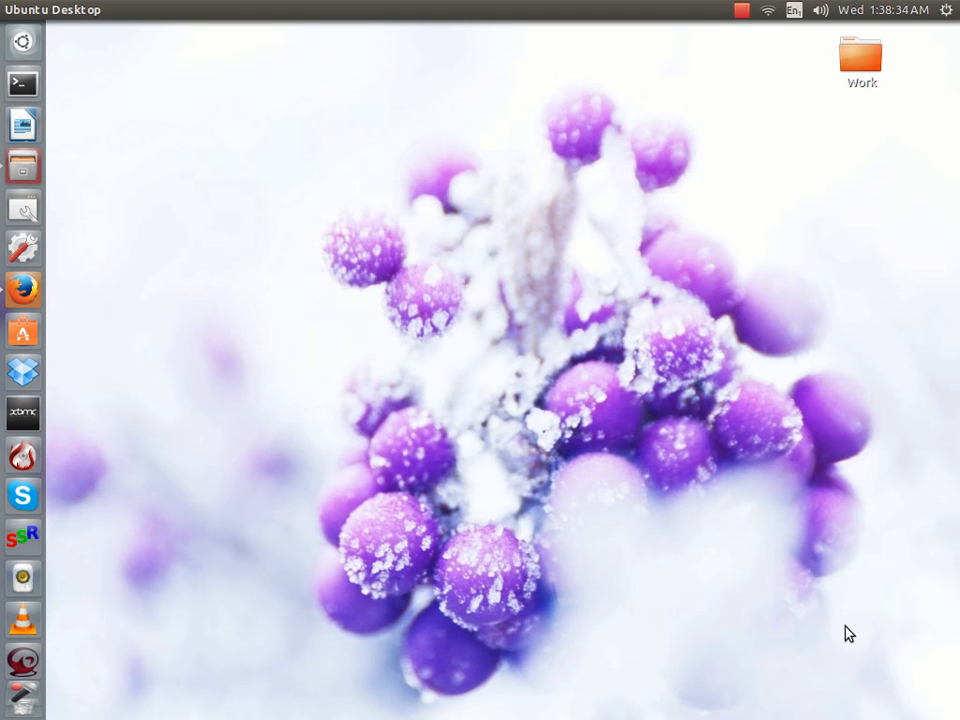
Step: Launch XBMC and view the empty Videos > Add-ons list
left_click_drag(848, 633, 175, 120)
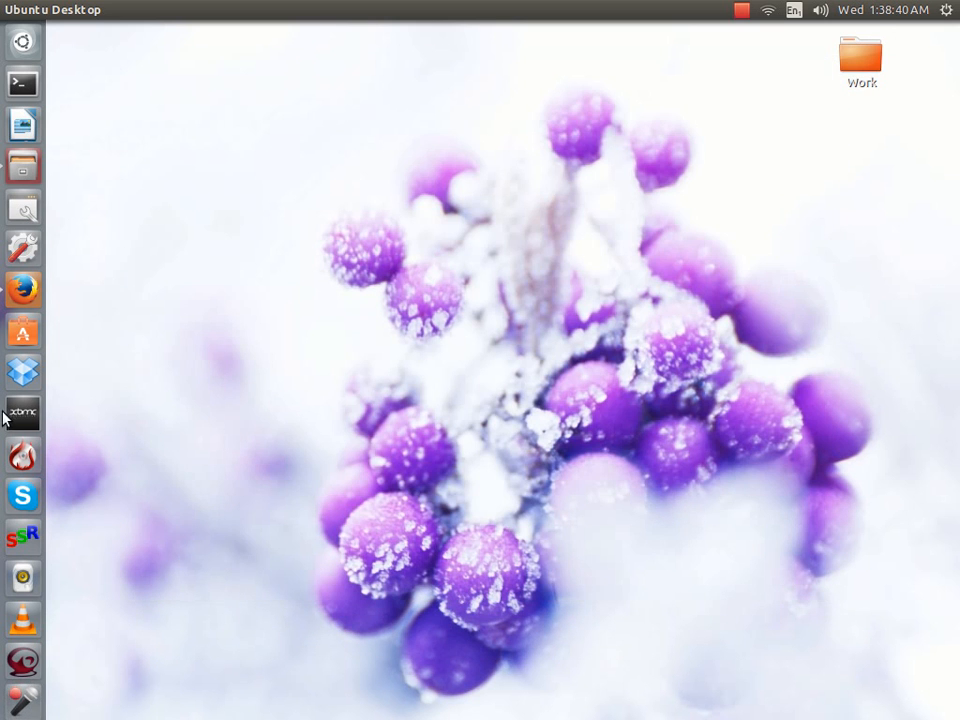
mouse_move(428, 252)
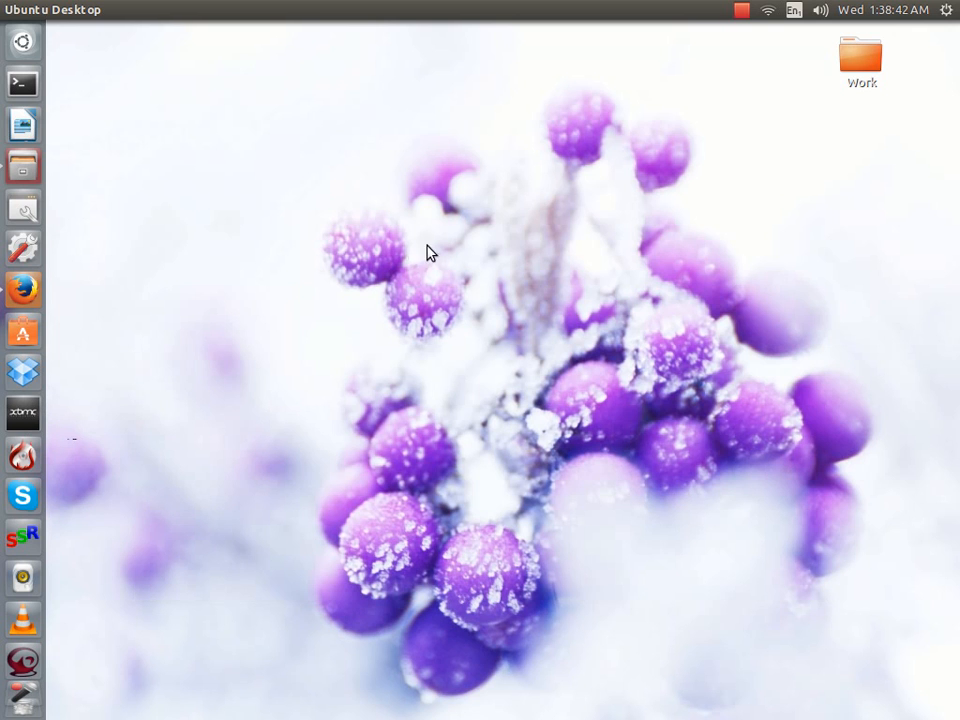
mouse_move(22, 413)
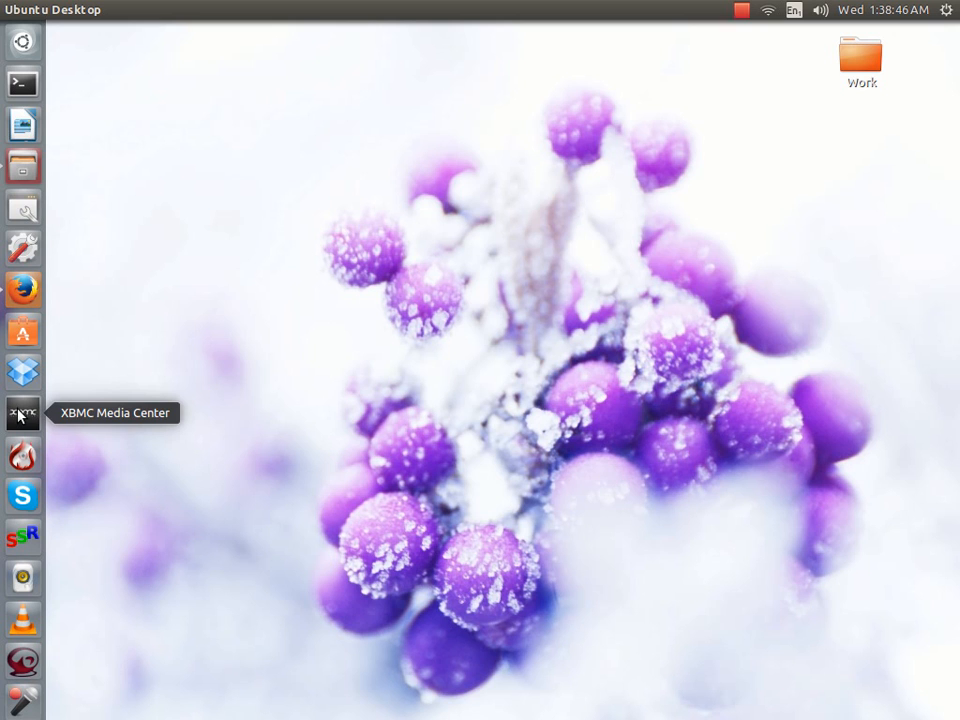
mouse_move(365, 513)
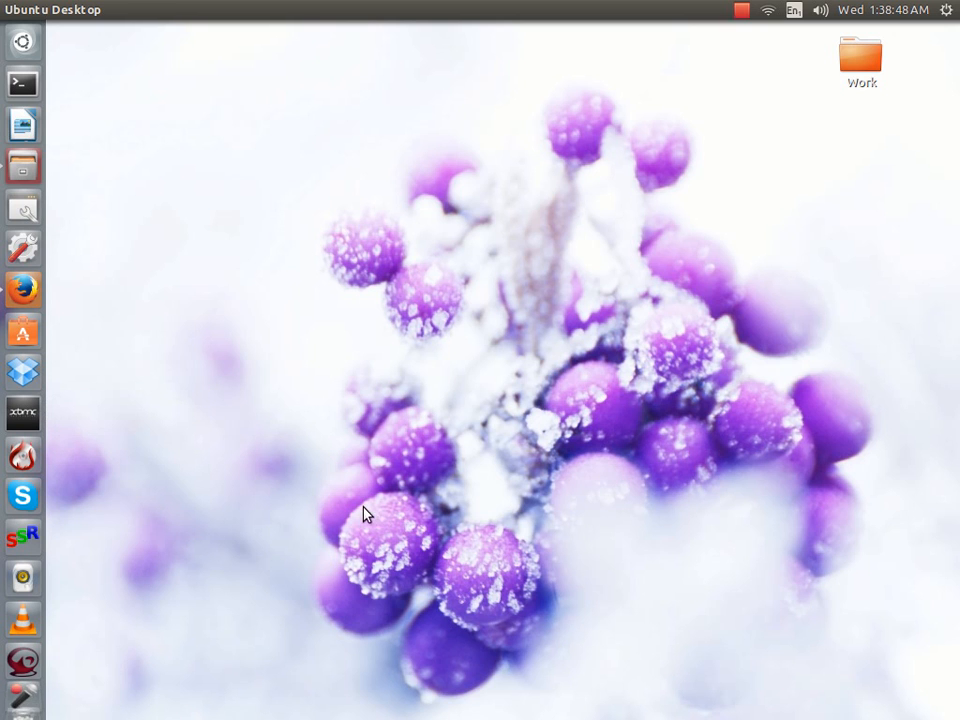
mouse_move(165, 98)
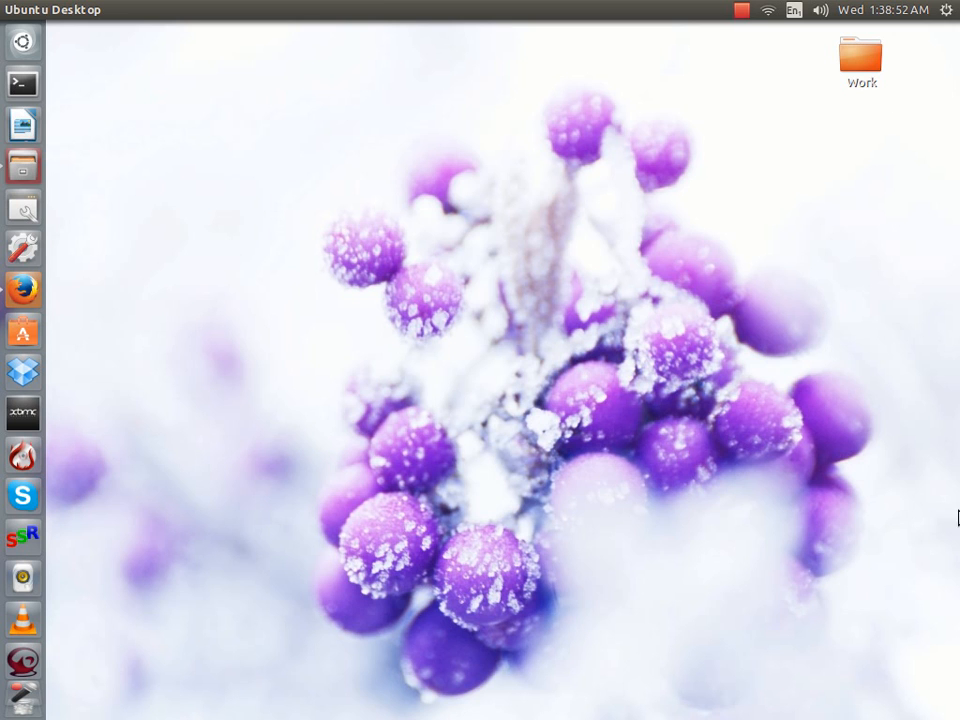
mouse_move(65, 40)
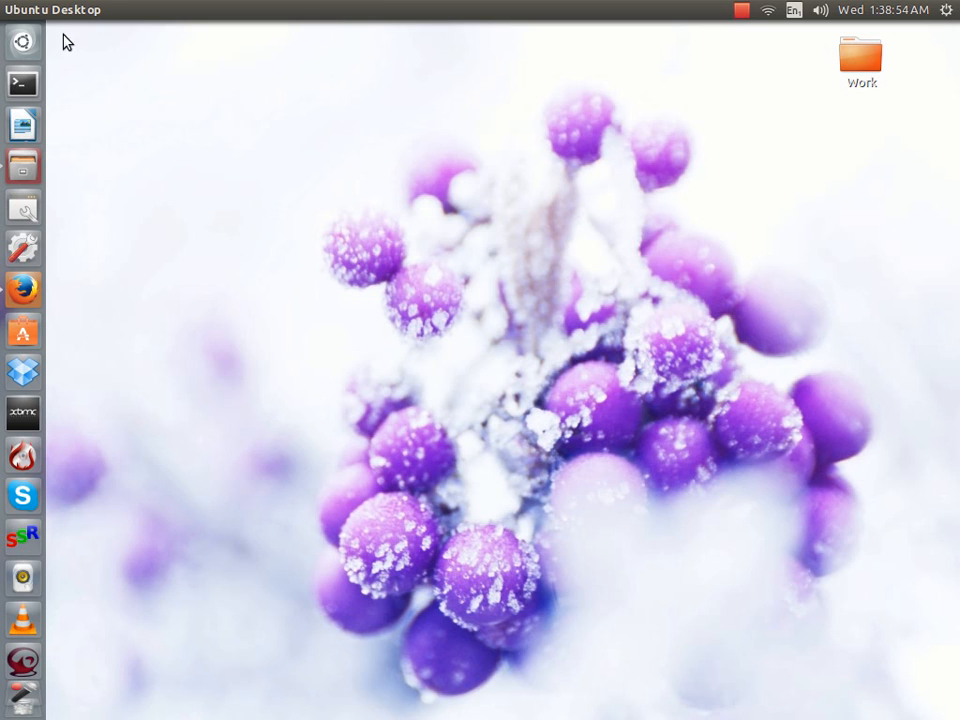
mouse_move(25, 8)
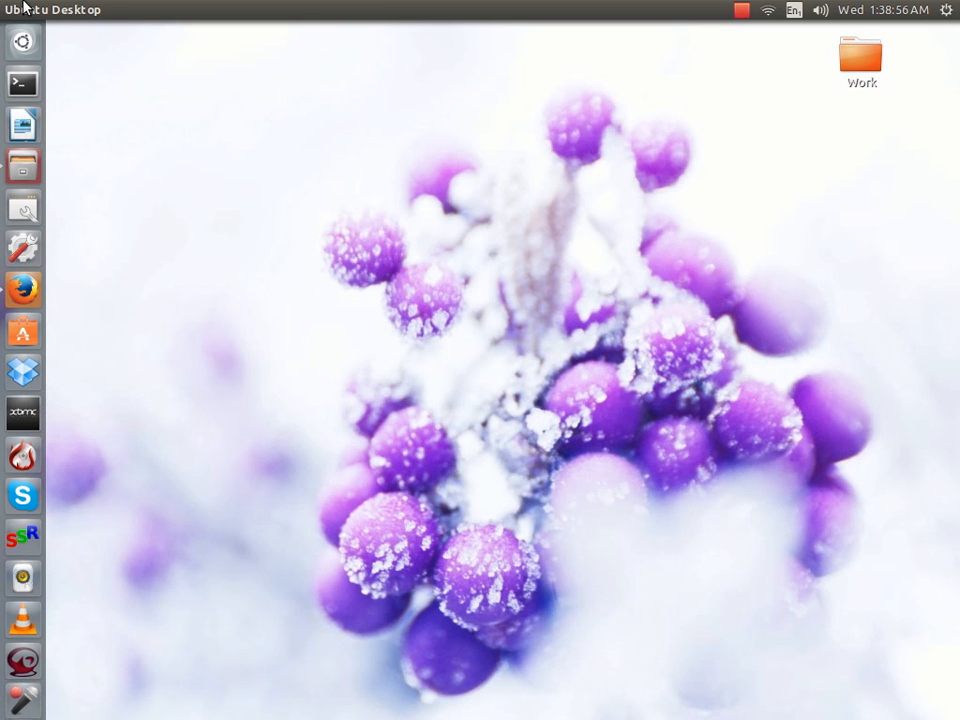
mouse_move(349, 251)
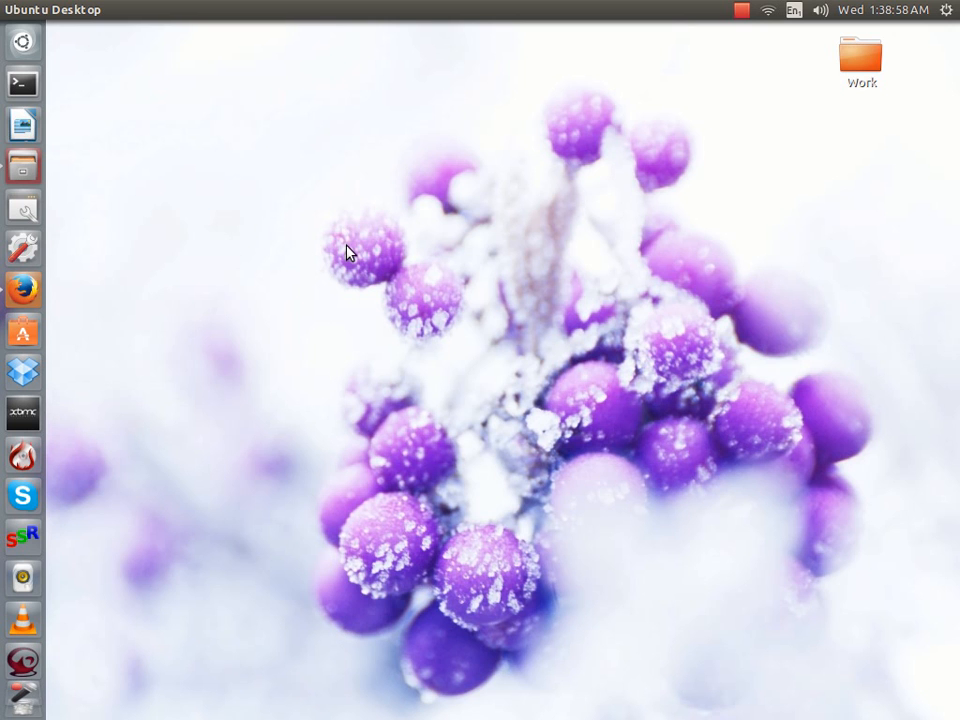
mouse_move(625, 521)
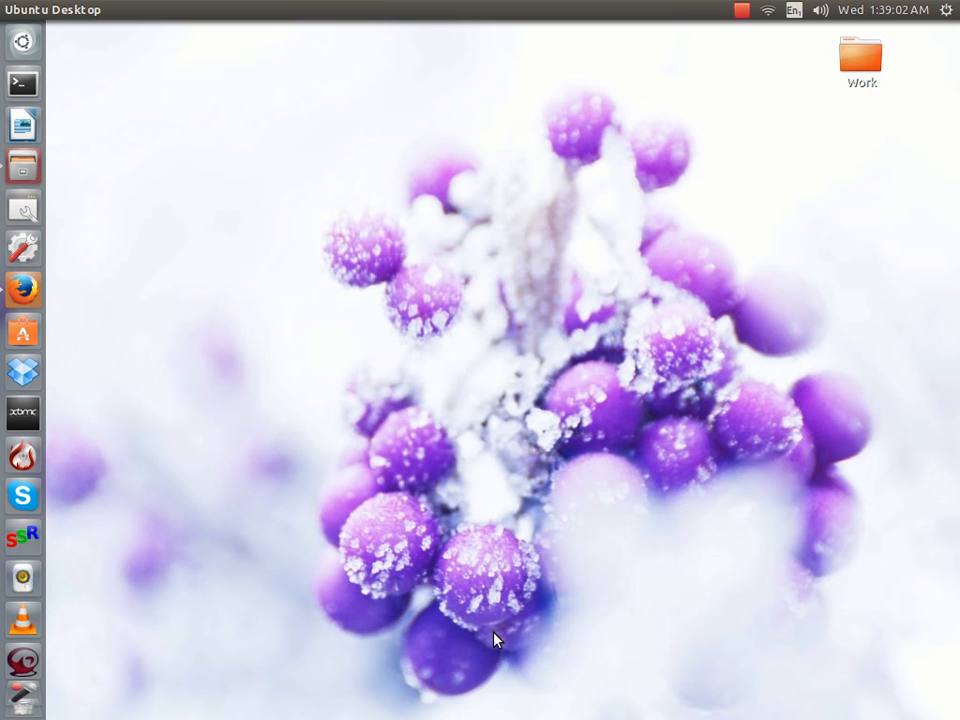
mouse_move(168, 76)
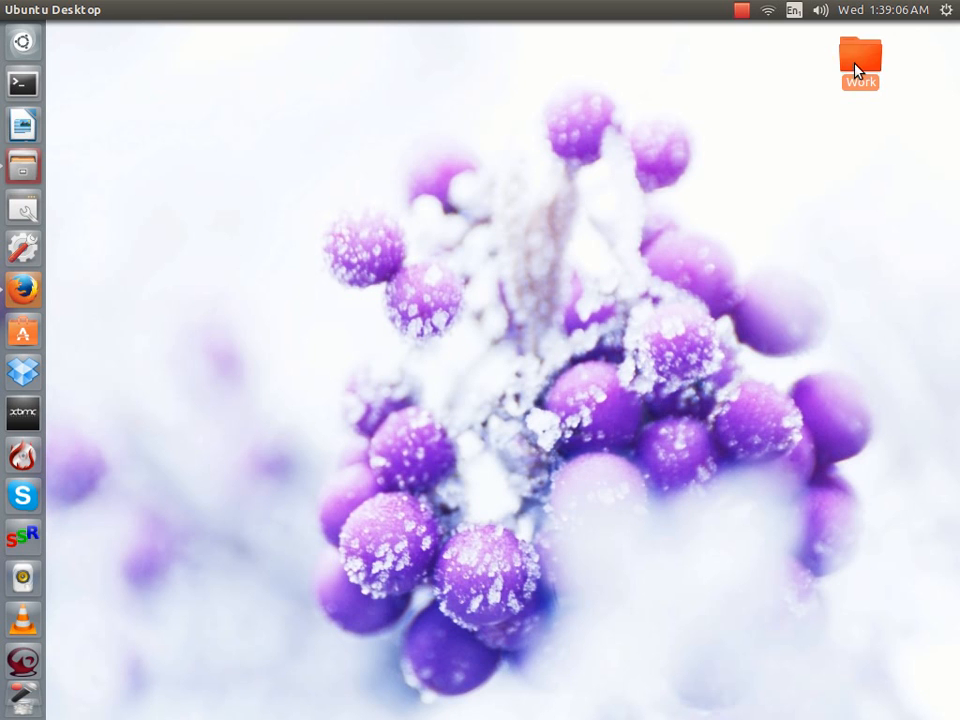
double_click(860, 55)
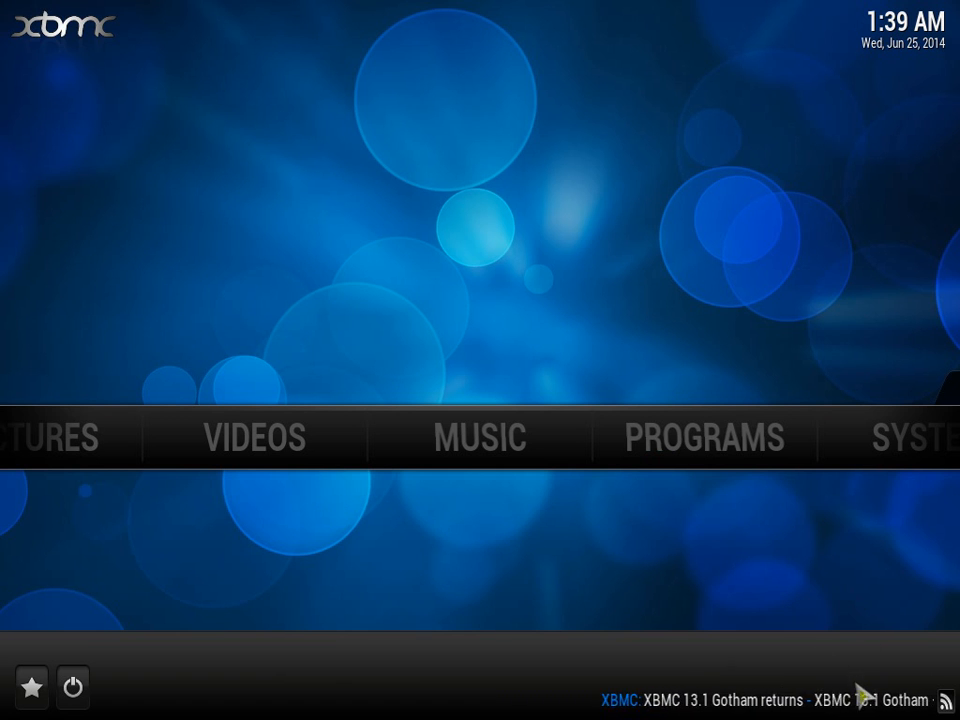
mouse_move(697, 268)
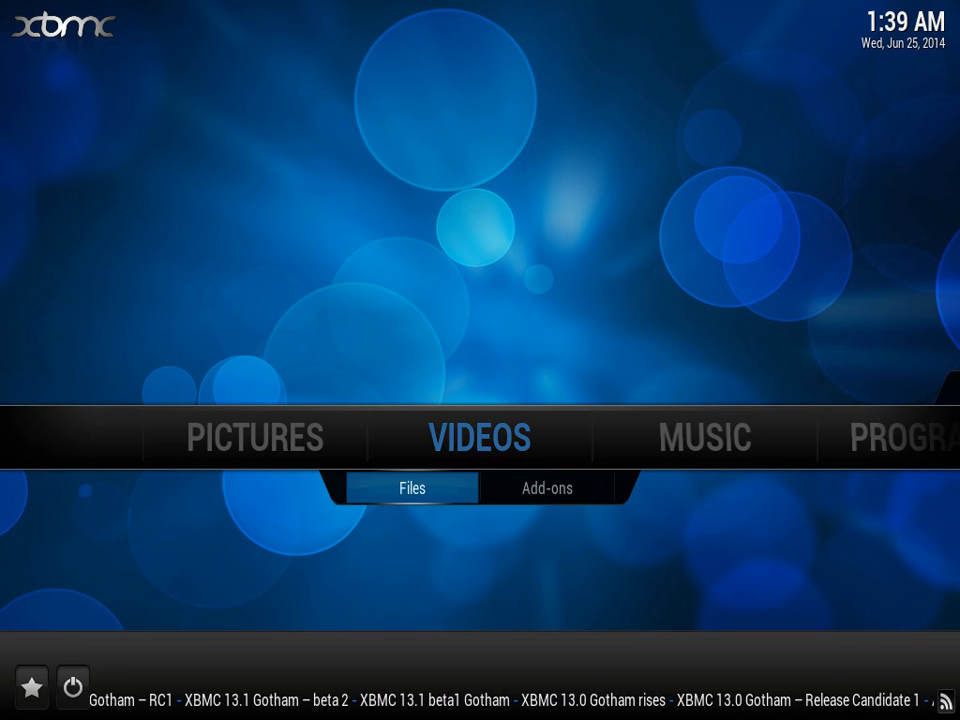
left_click(547, 488)
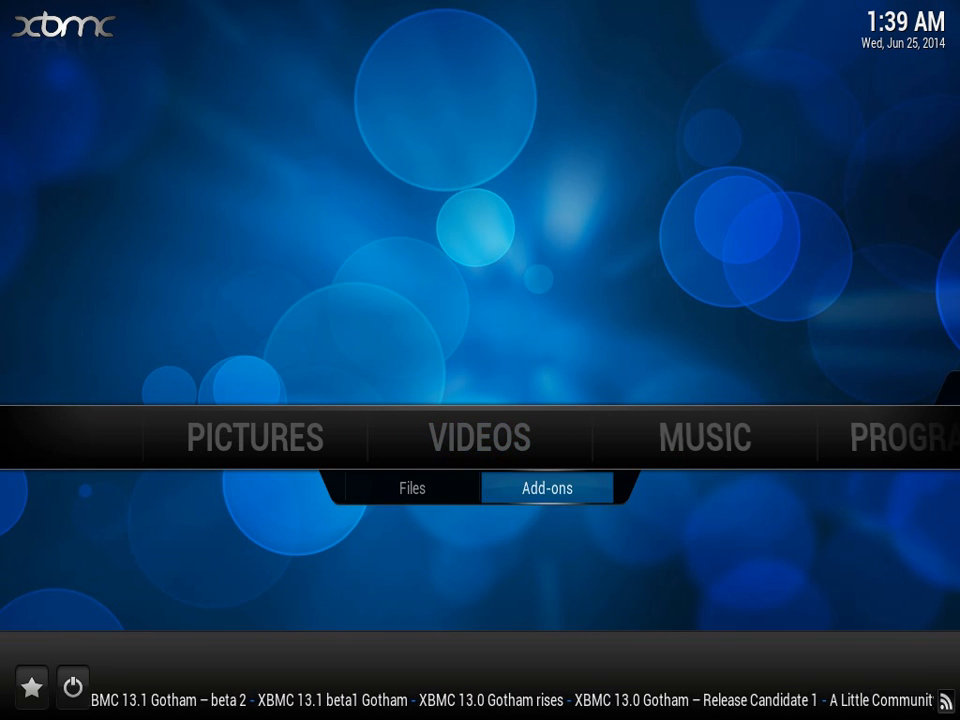
left_click(547, 488)
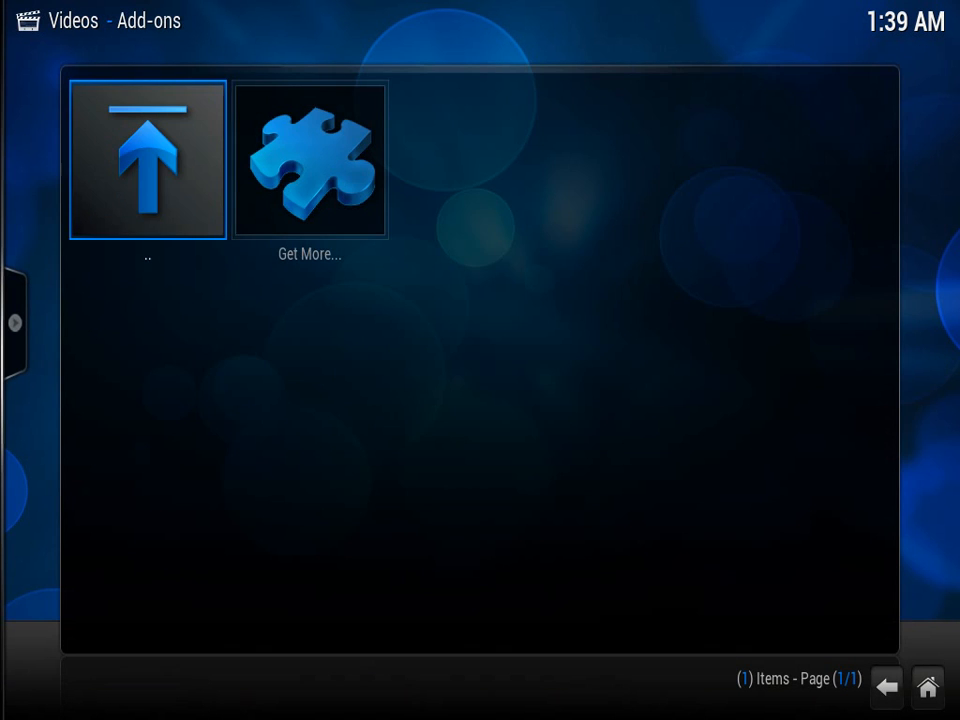
Step: Return to the home menu and move to the System section
left_click(147, 160)
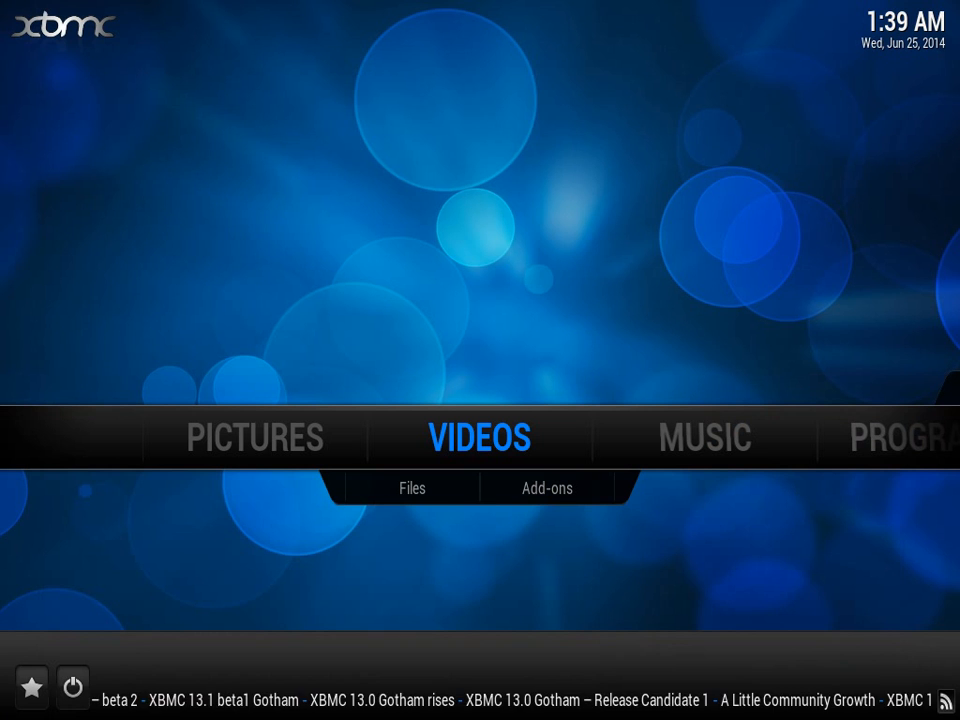
left_click(547, 488)
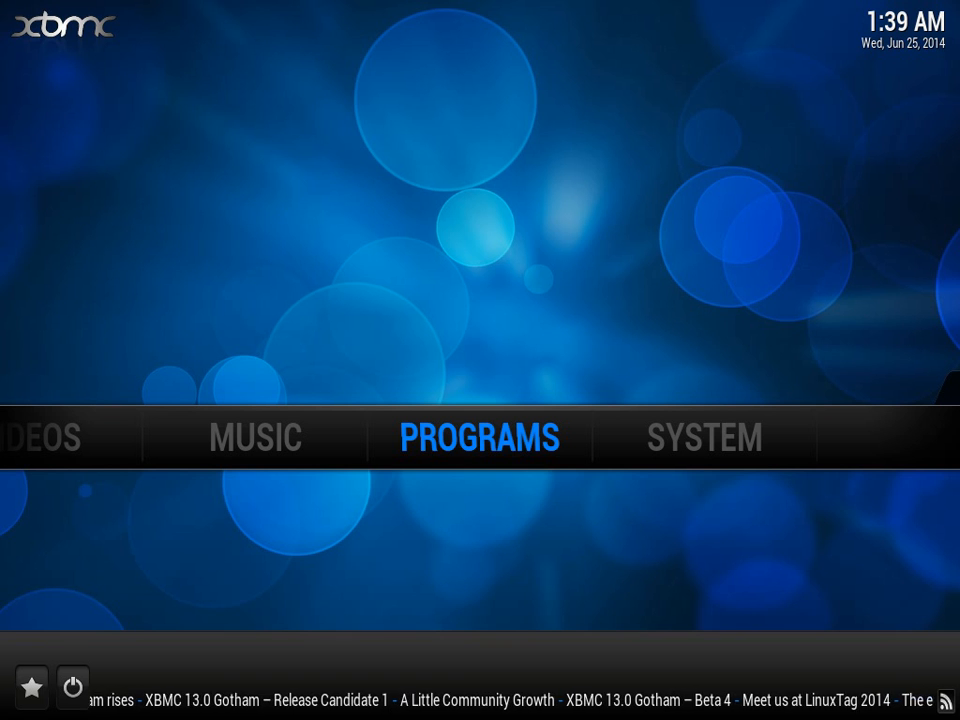
left_click(703, 437)
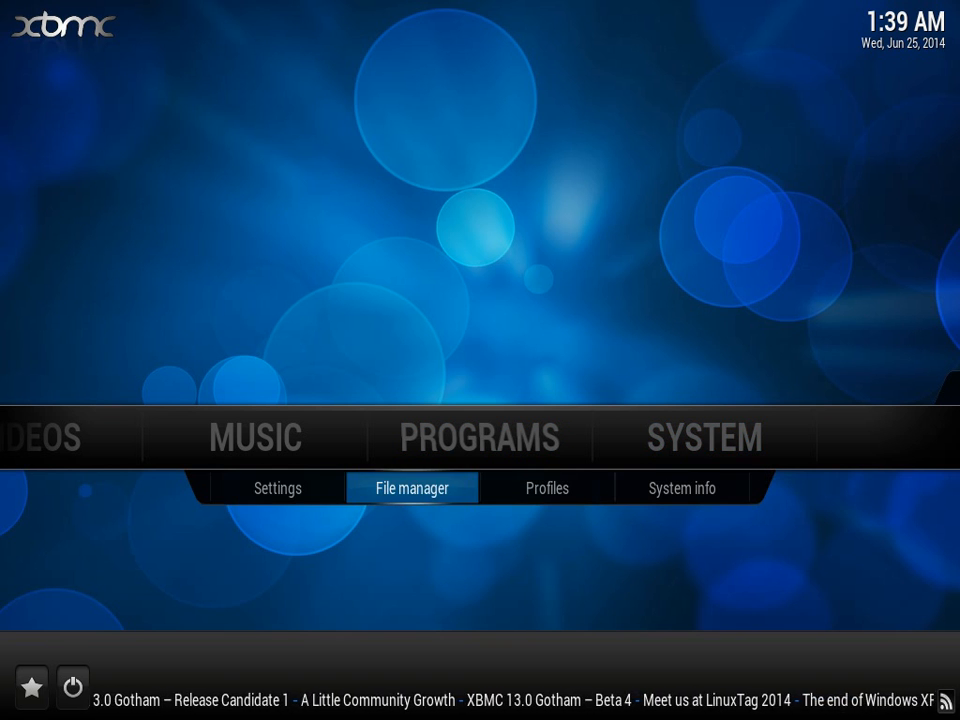
left_click(412, 488)
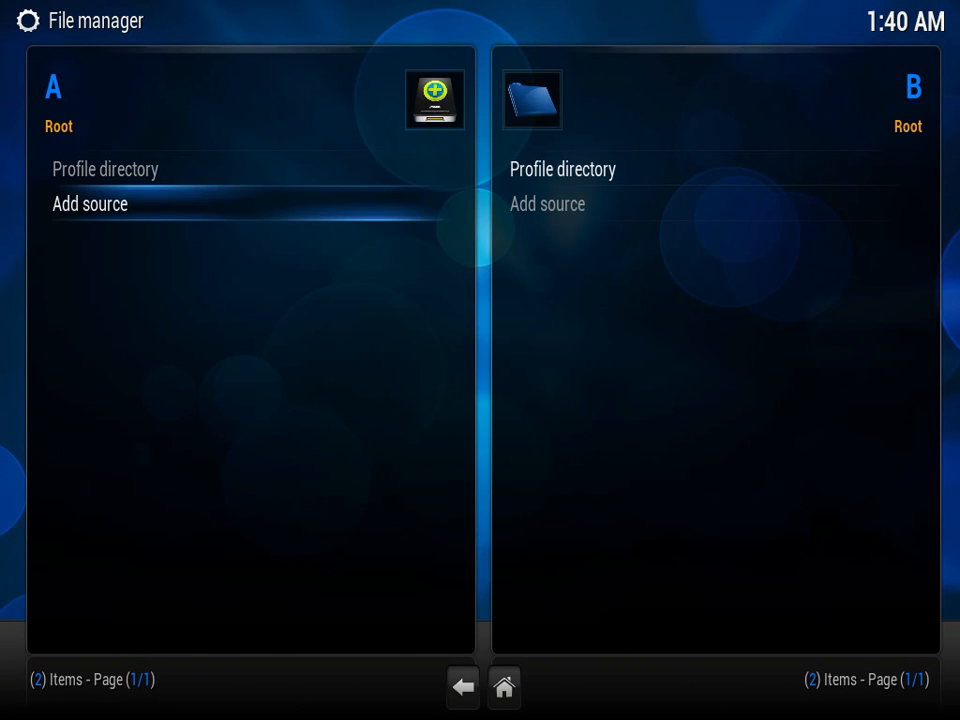
left_click(90, 204)
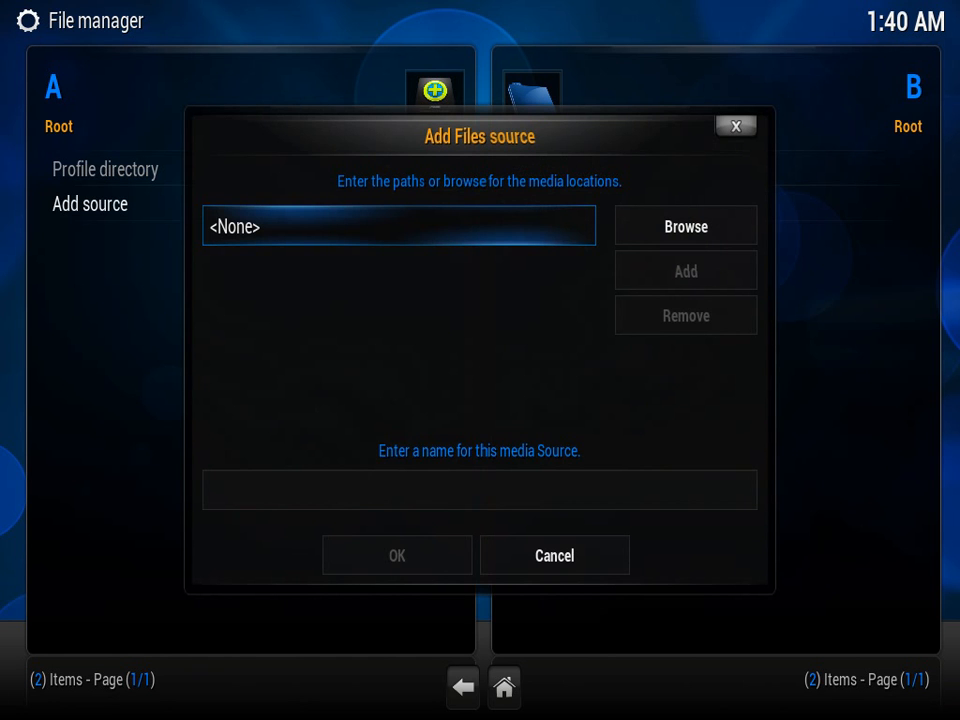
left_click(398, 226)
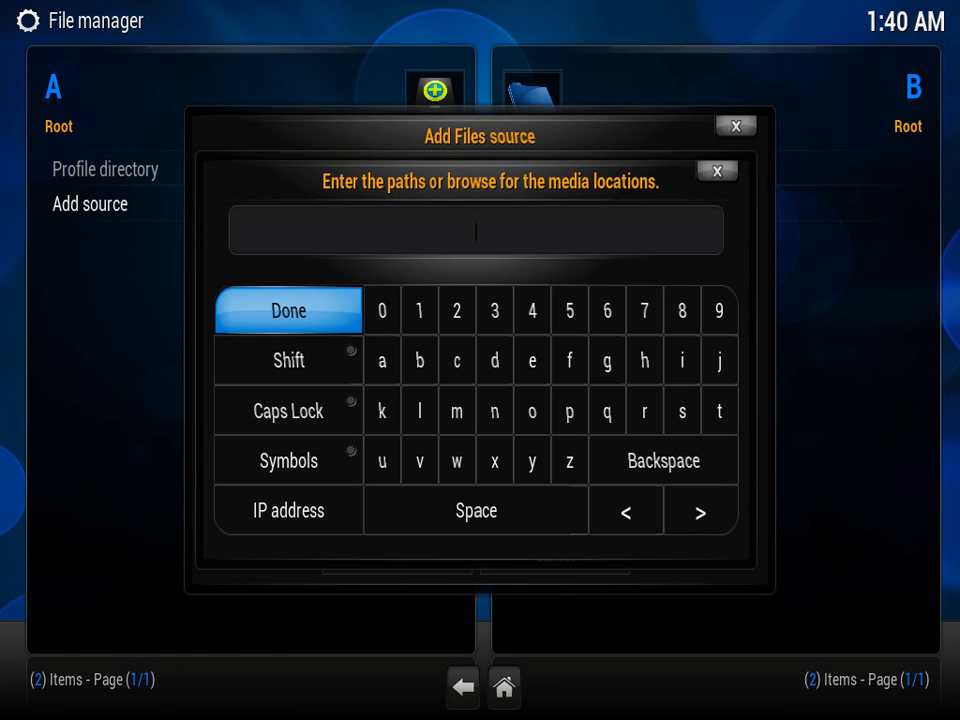
type("http://in")
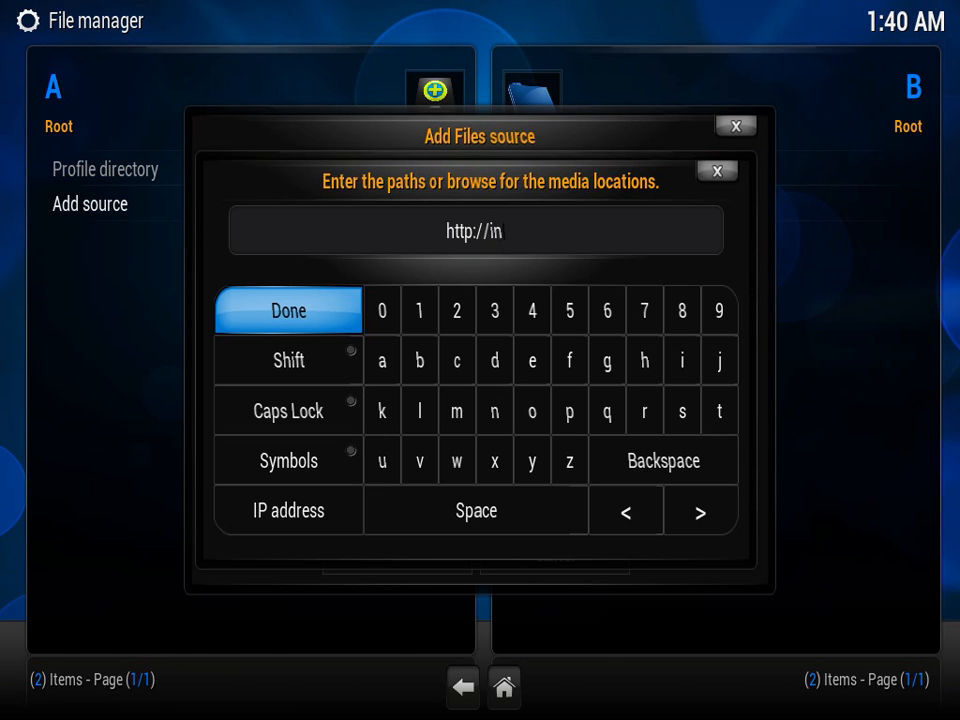
type("stall.mashupxbmc.com")
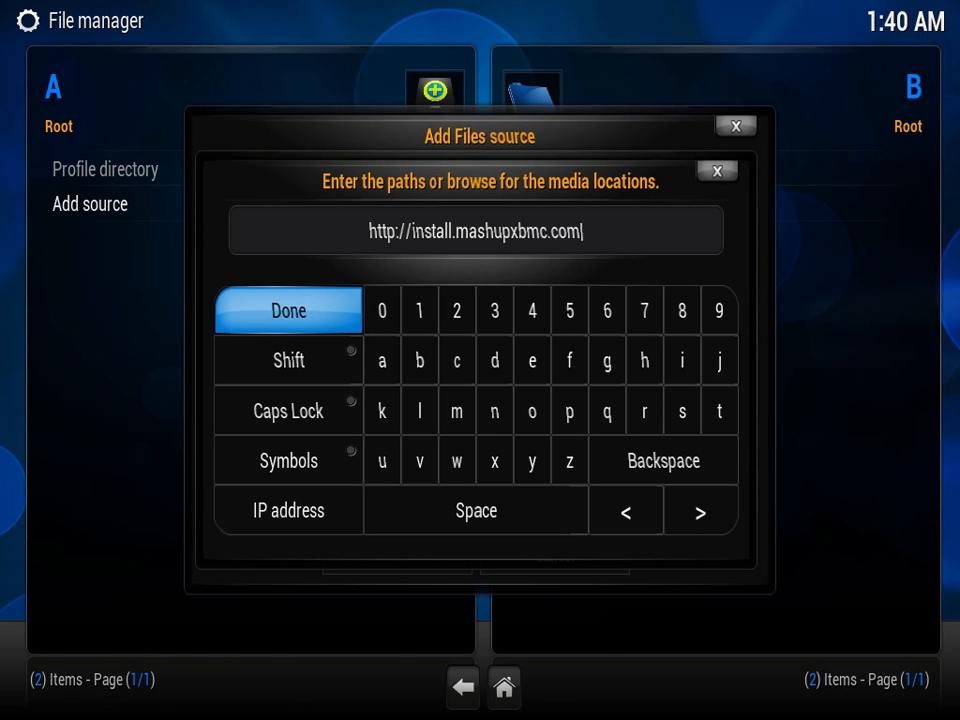
left_click(288, 310)
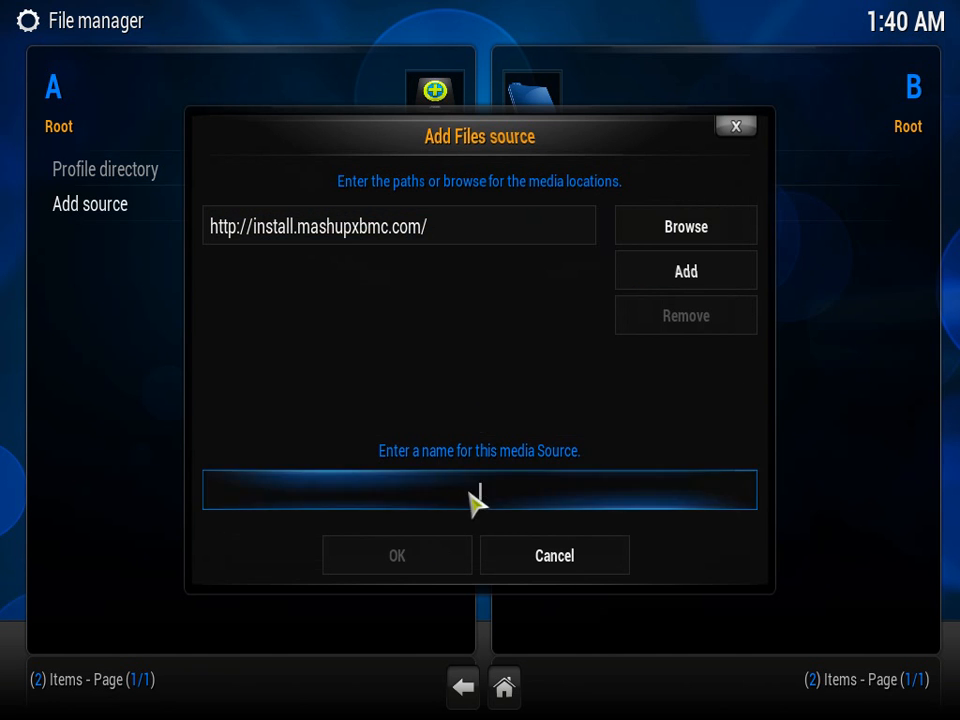
Step: Name the new file source '.Mashup' and save it with OK
left_click(479, 490)
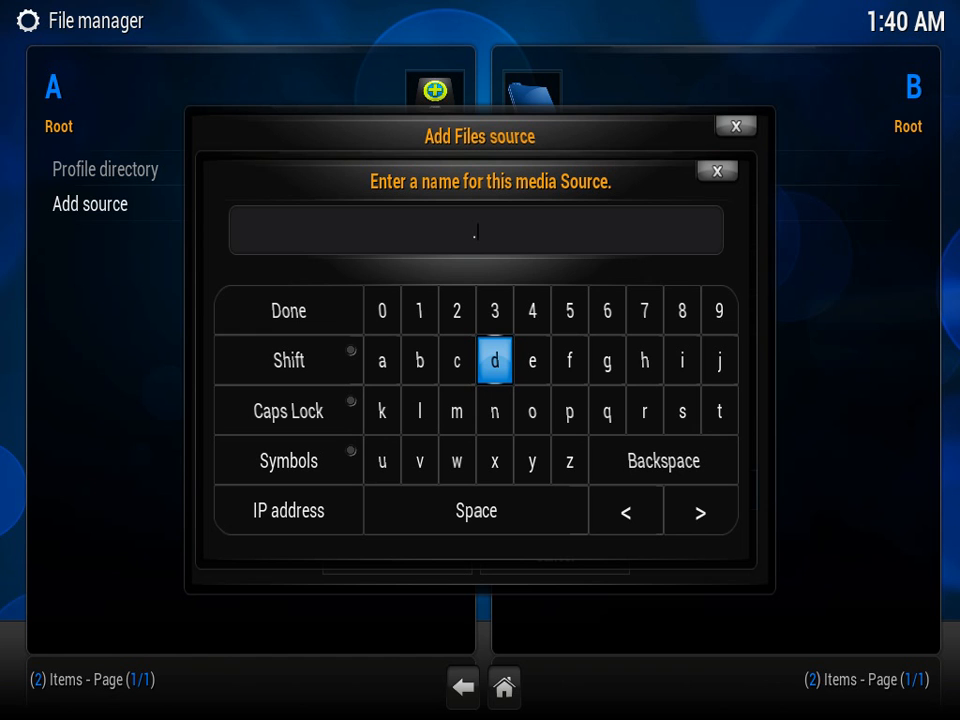
type("Mashy")
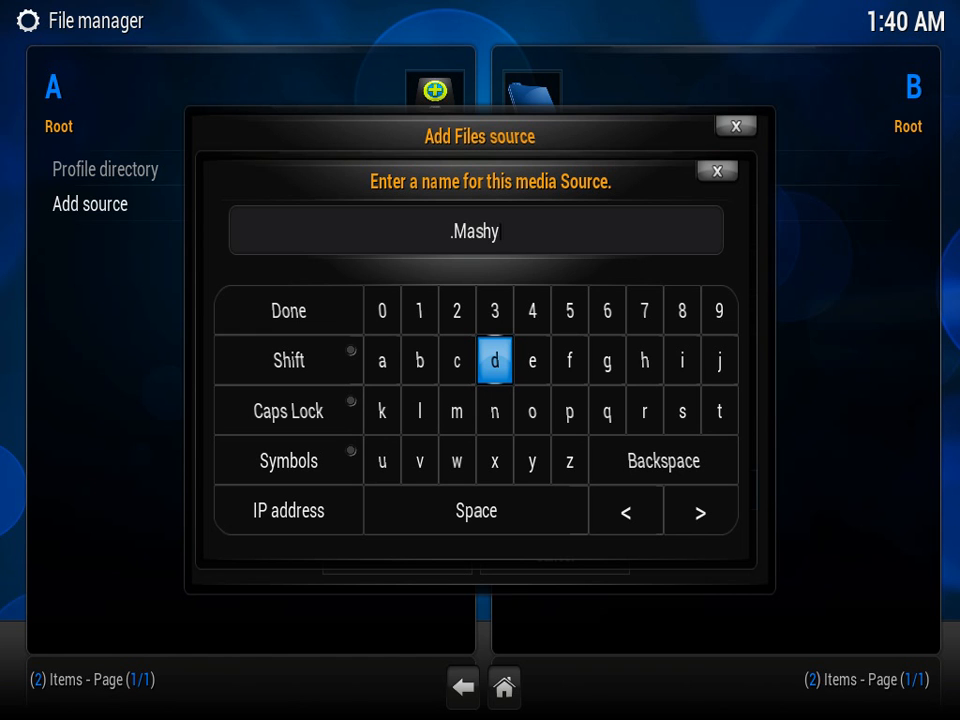
type("up")
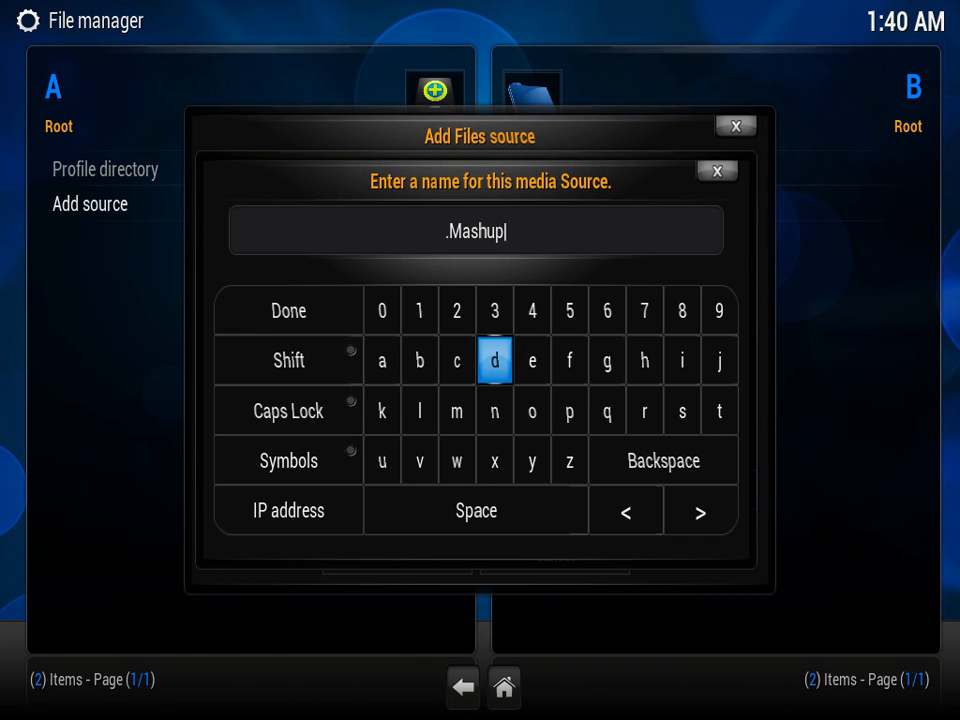
left_click(288, 310)
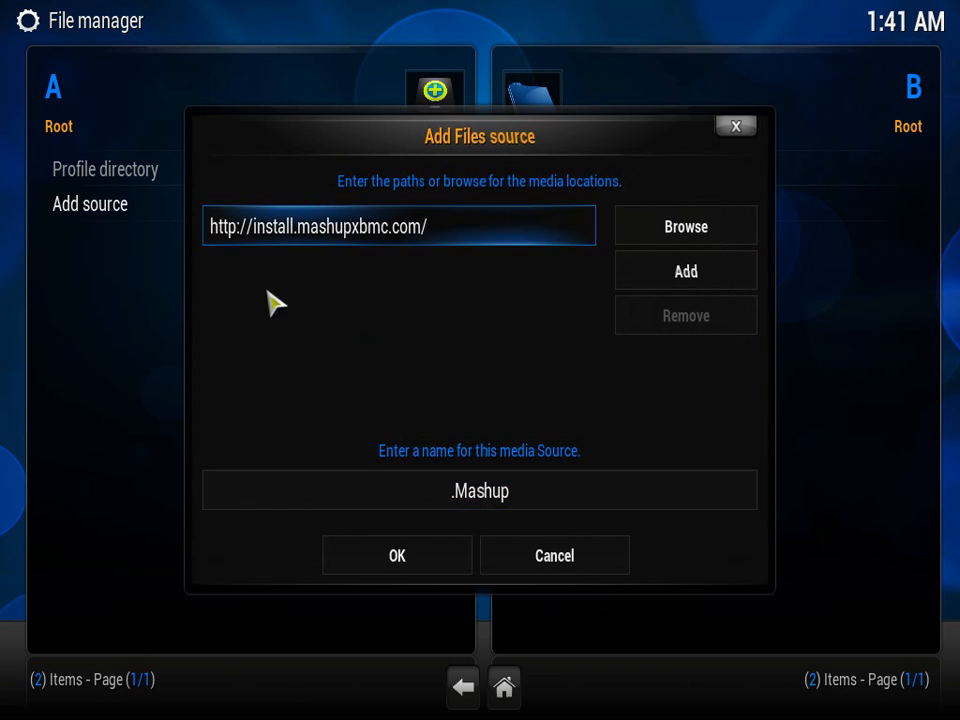
mouse_move(420, 570)
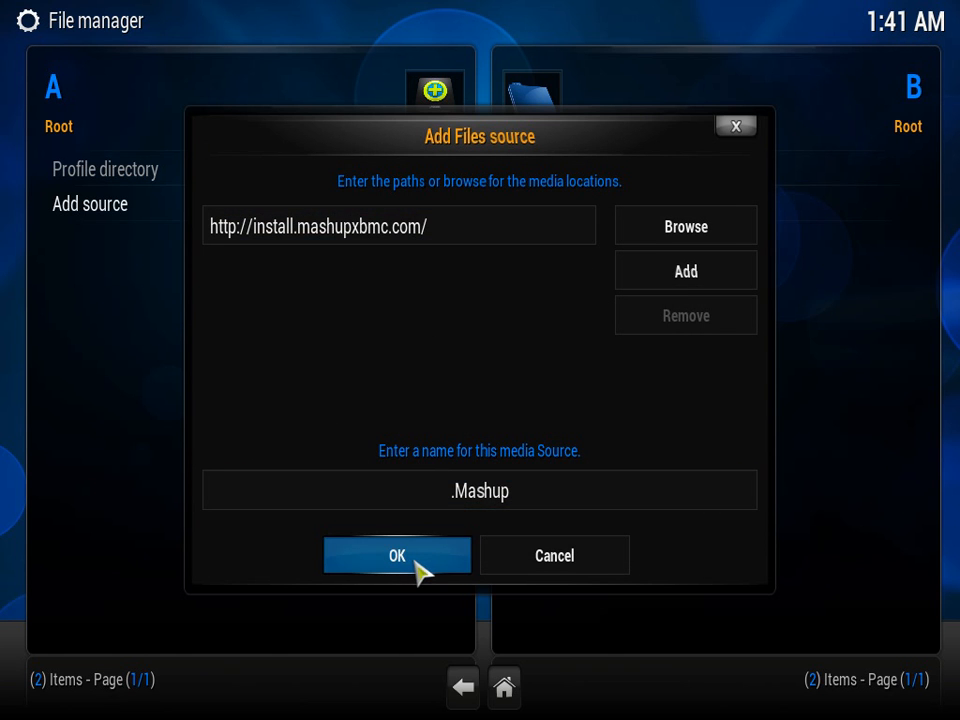
left_click(396, 555)
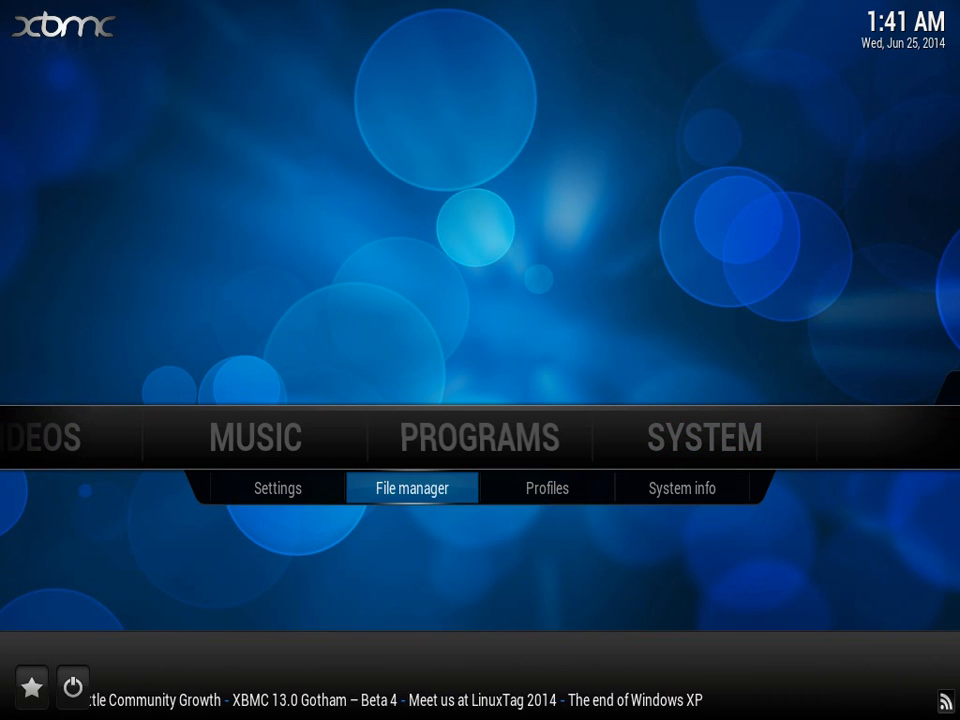
Step: Leave the system summary and go to Add-ons > Install from zip file
left_click(681, 488)
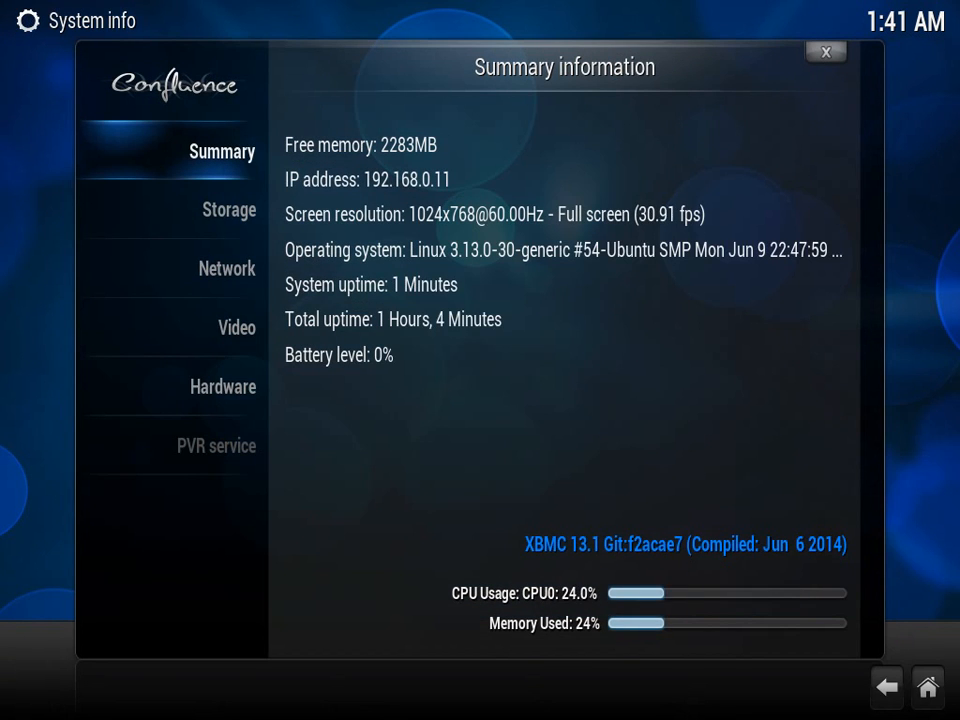
left_click(825, 52)
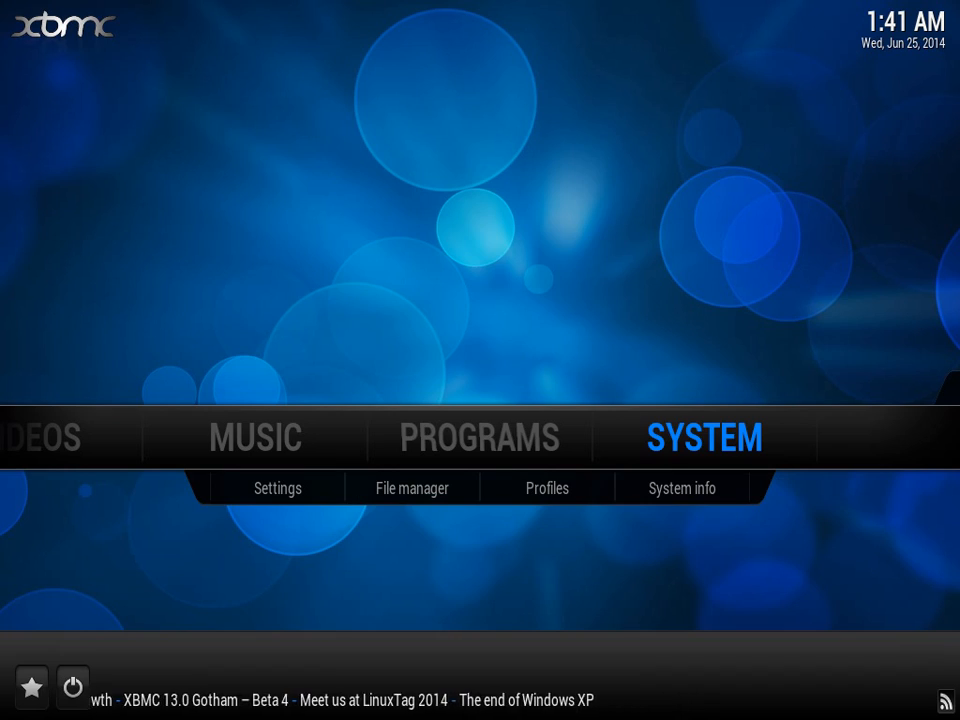
left_click(277, 488)
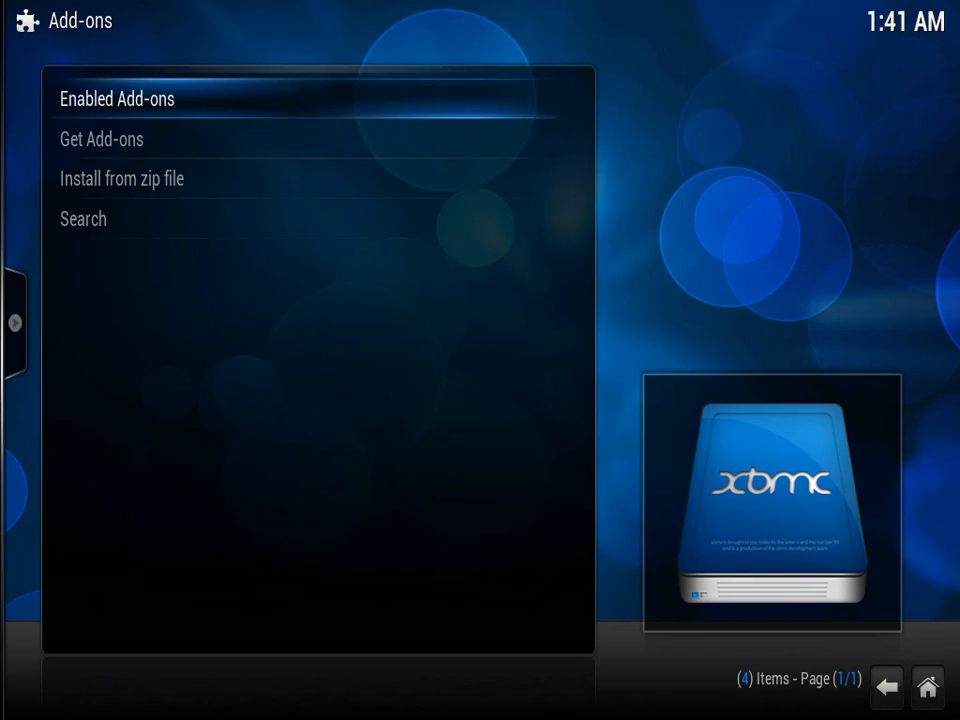
left_click(121, 178)
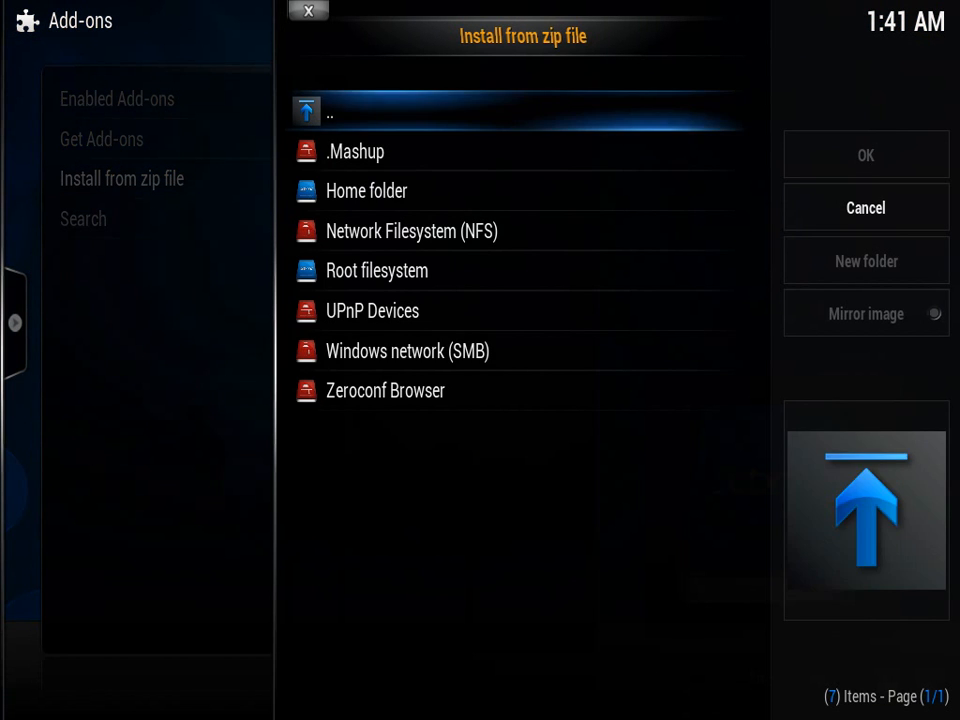
Step: Browse .Mashup > Repository and install MashUp_Repo-v1.7.zip
double_click(355, 151)
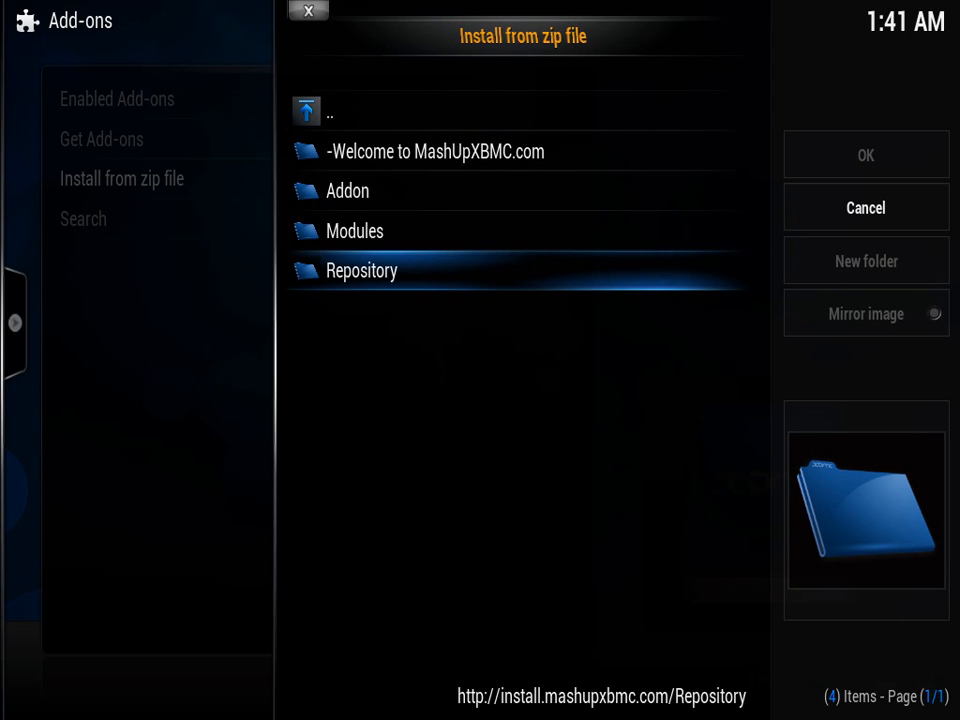
double_click(362, 270)
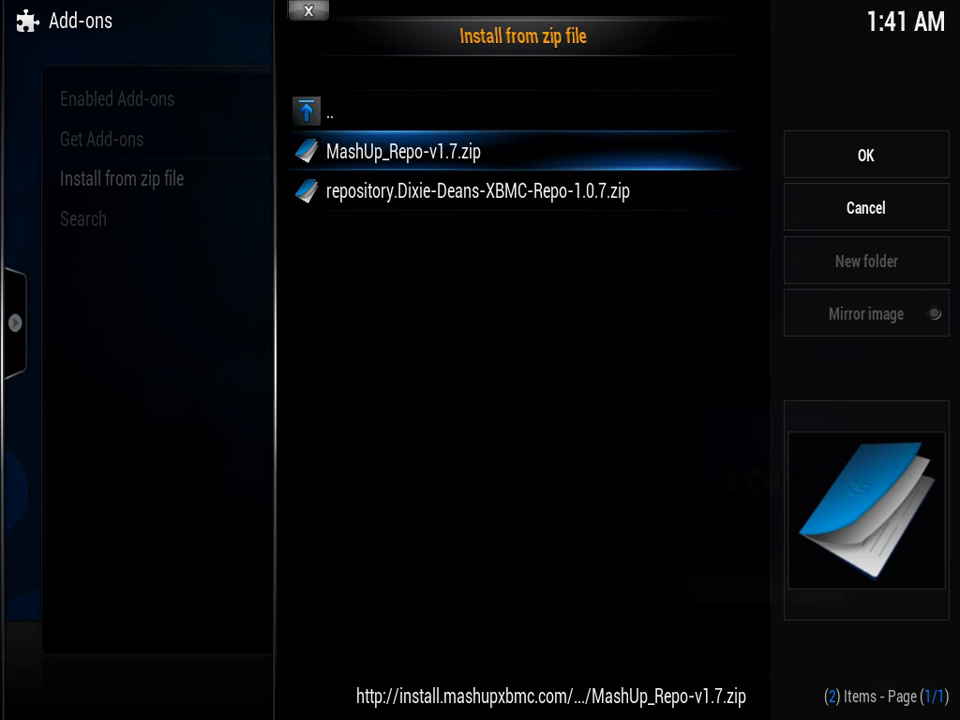
left_click(865, 207)
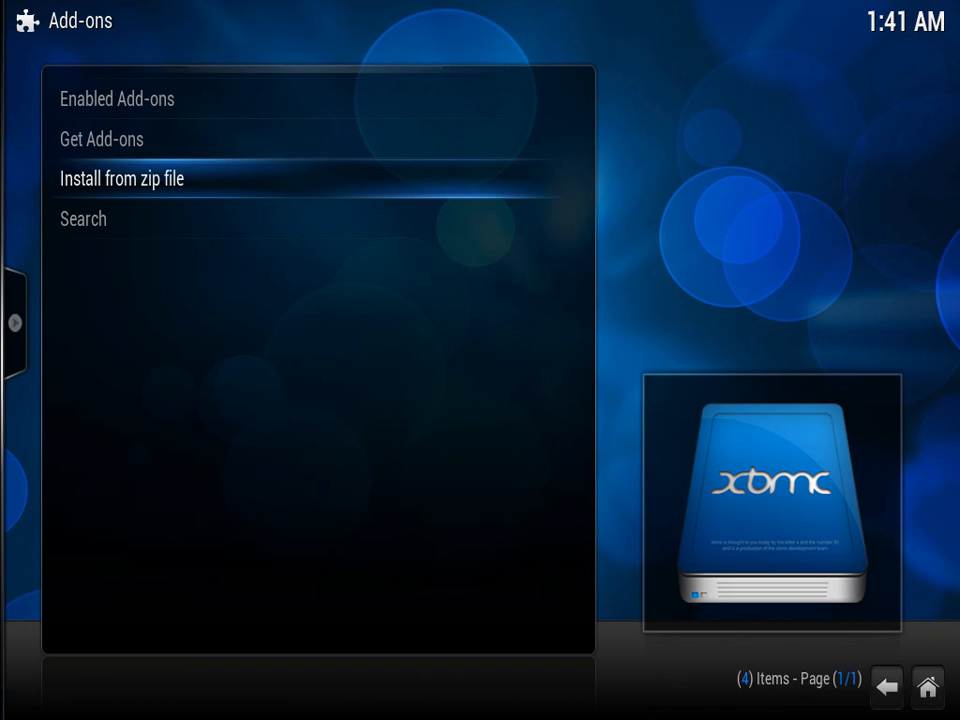
Step: Install MashUp-v1.4.0.zip from the .Mashup source, then return to Settings
left_click(122, 179)
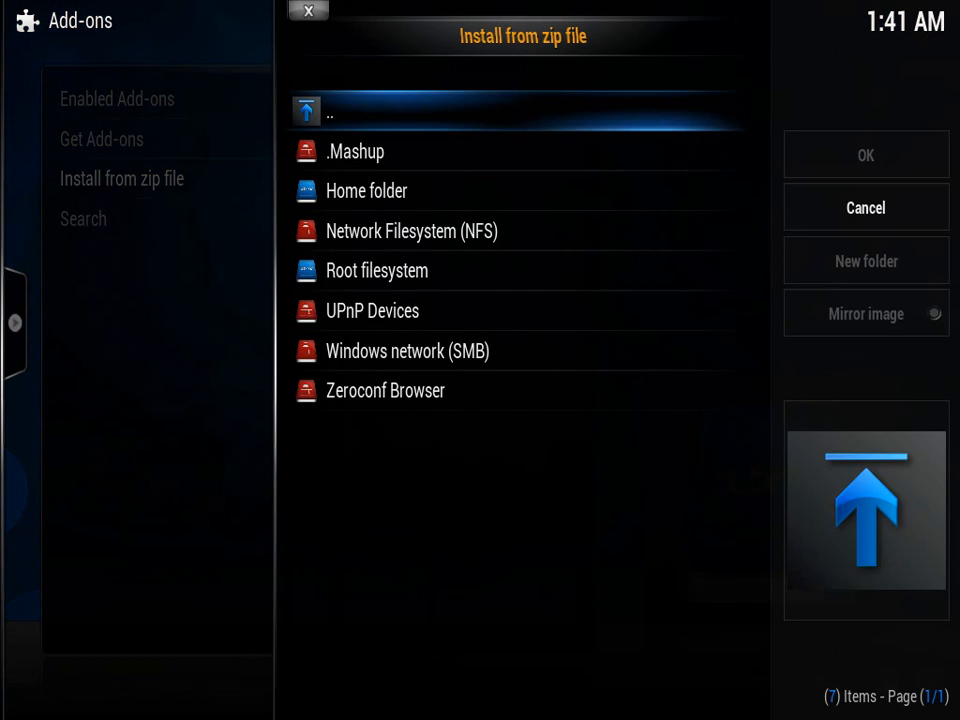
double_click(355, 151)
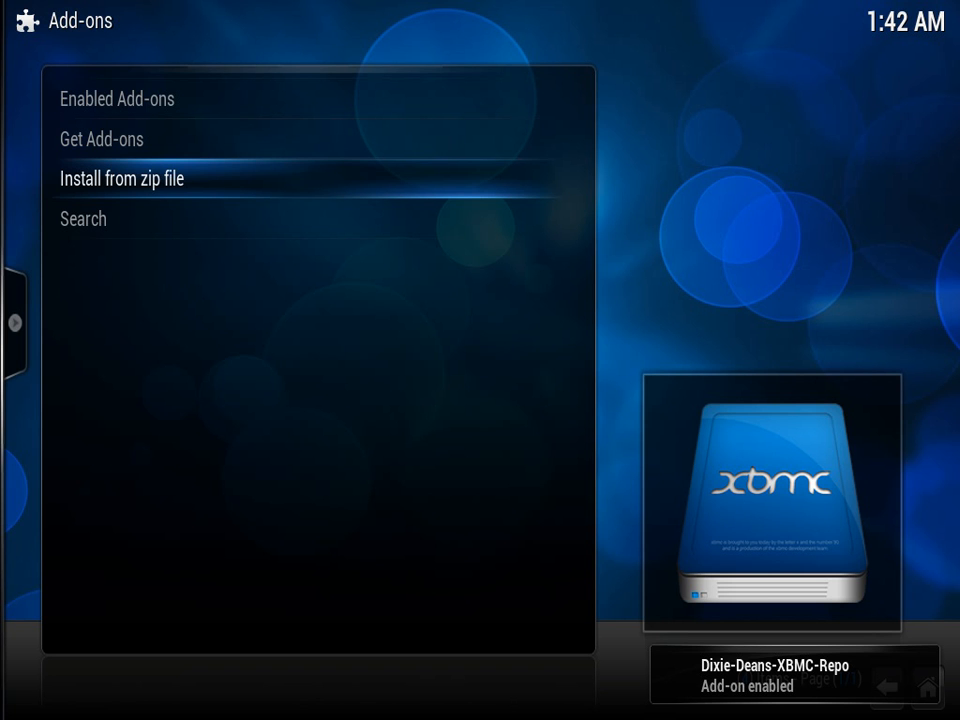
left_click(122, 179)
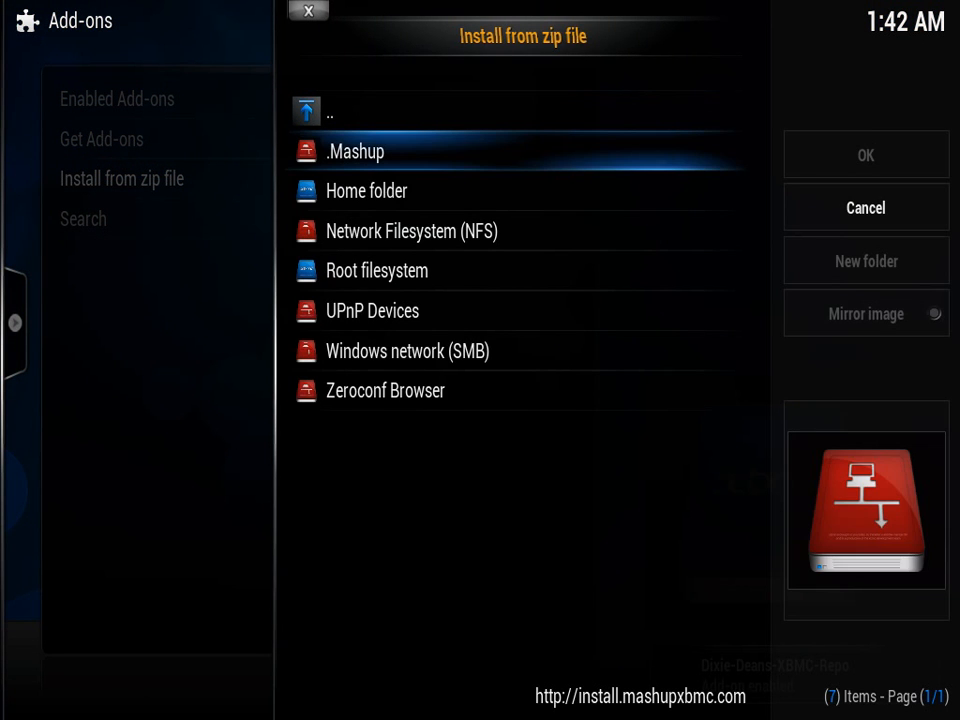
double_click(354, 151)
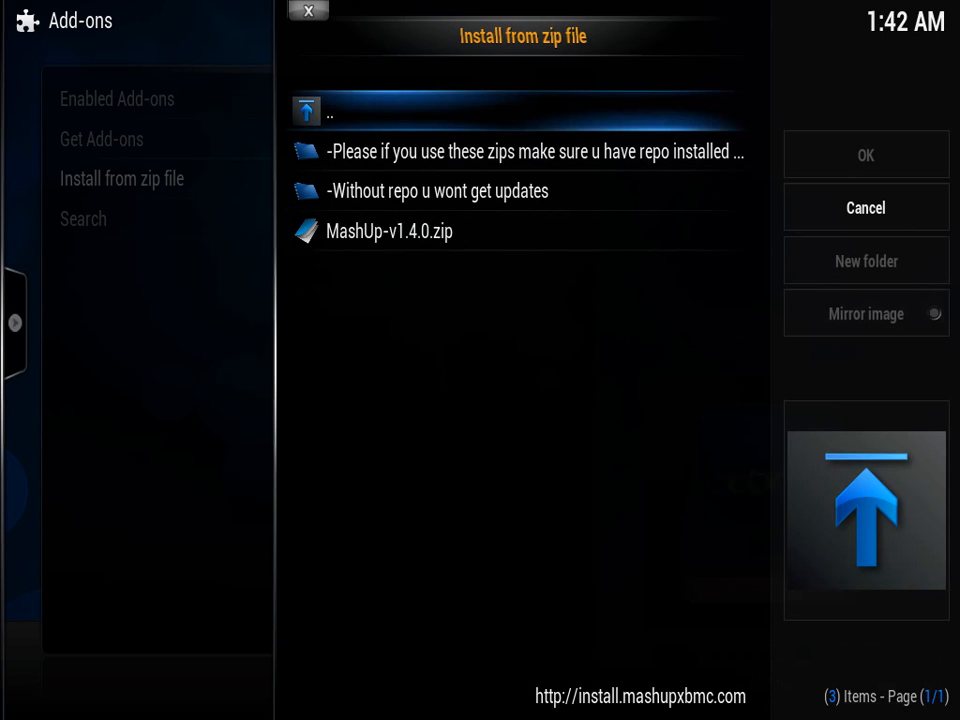
left_click(389, 231)
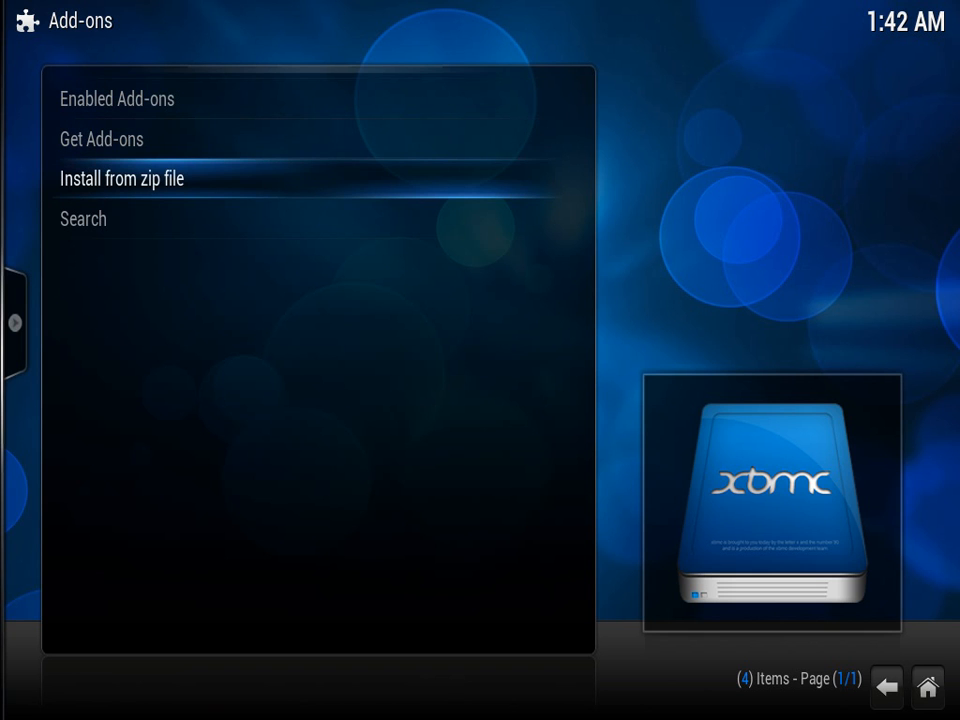
left_click(884, 686)
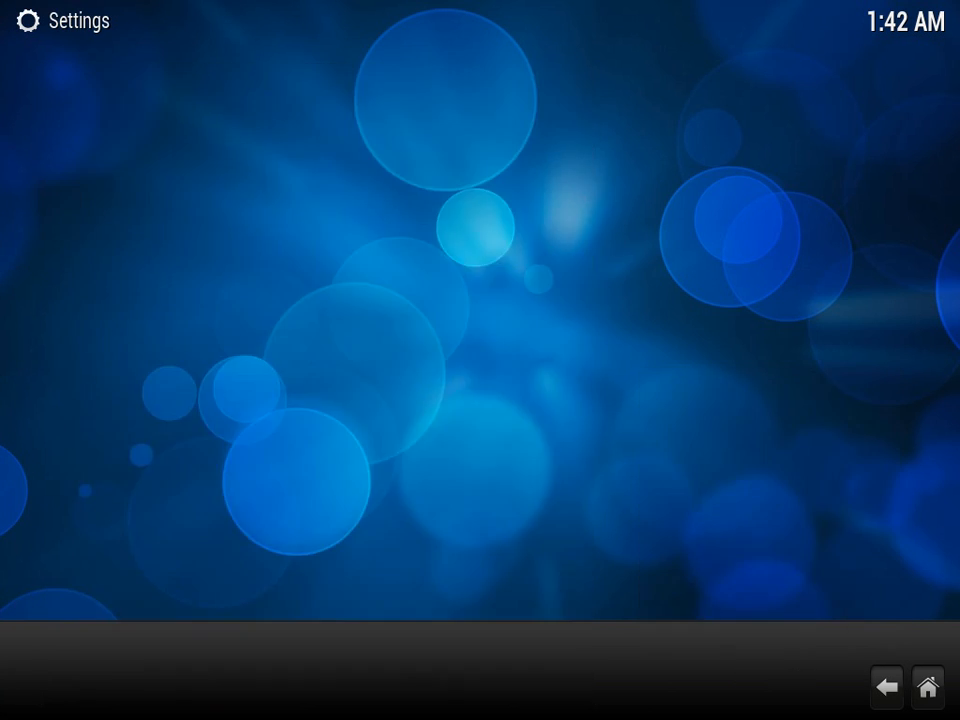
Step: Confirm Mash Up appears under Enabled Add-ons > Video Add-ons, then go Home
left_click(65, 20)
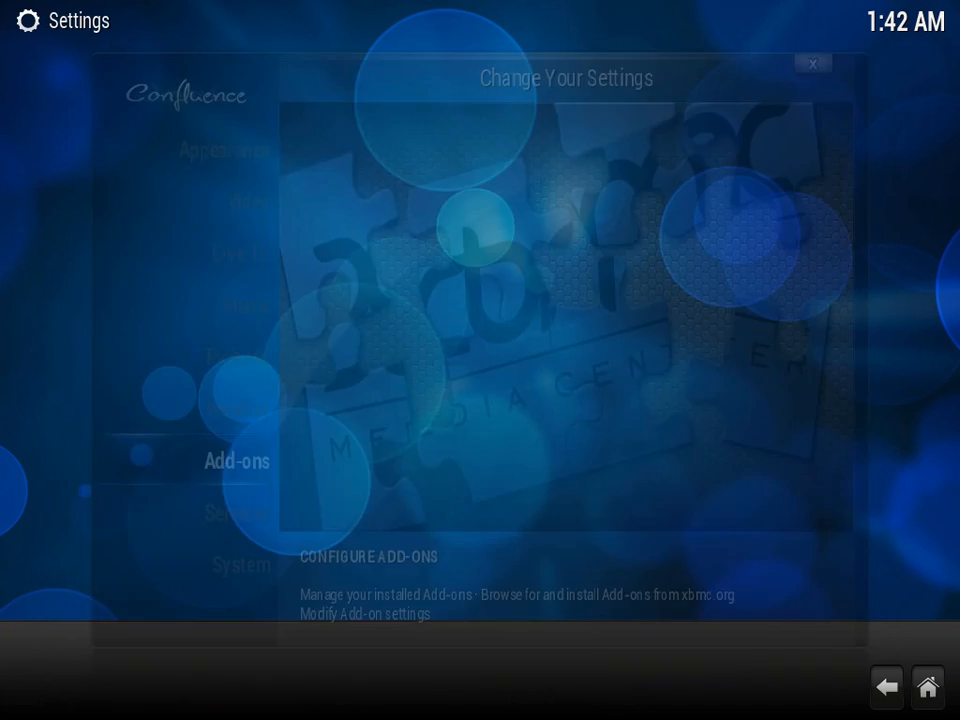
left_click(236, 461)
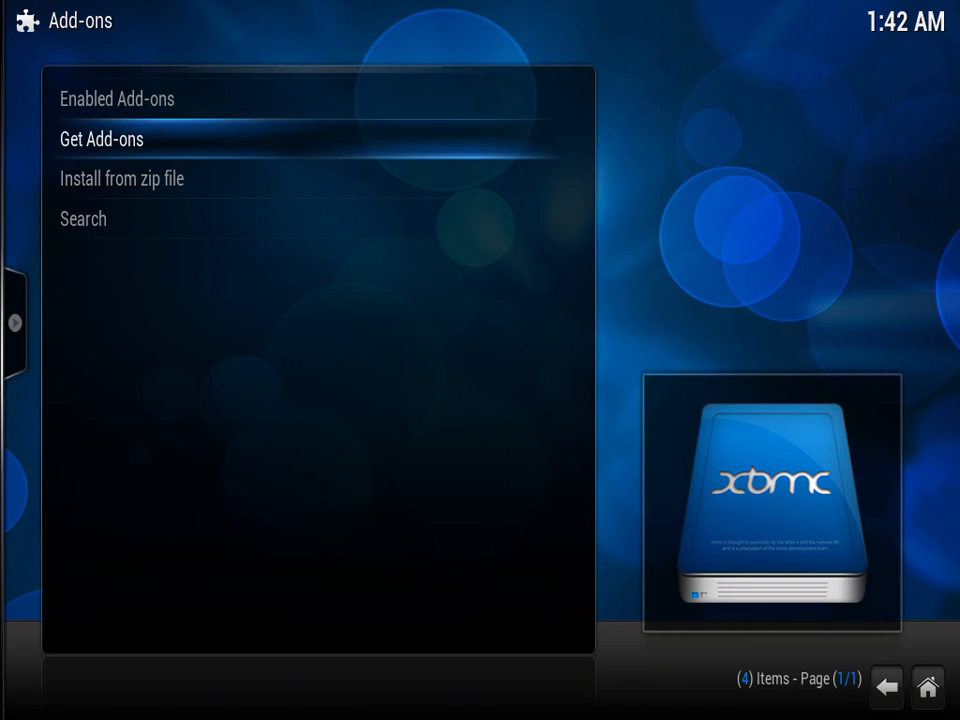
left_click(117, 98)
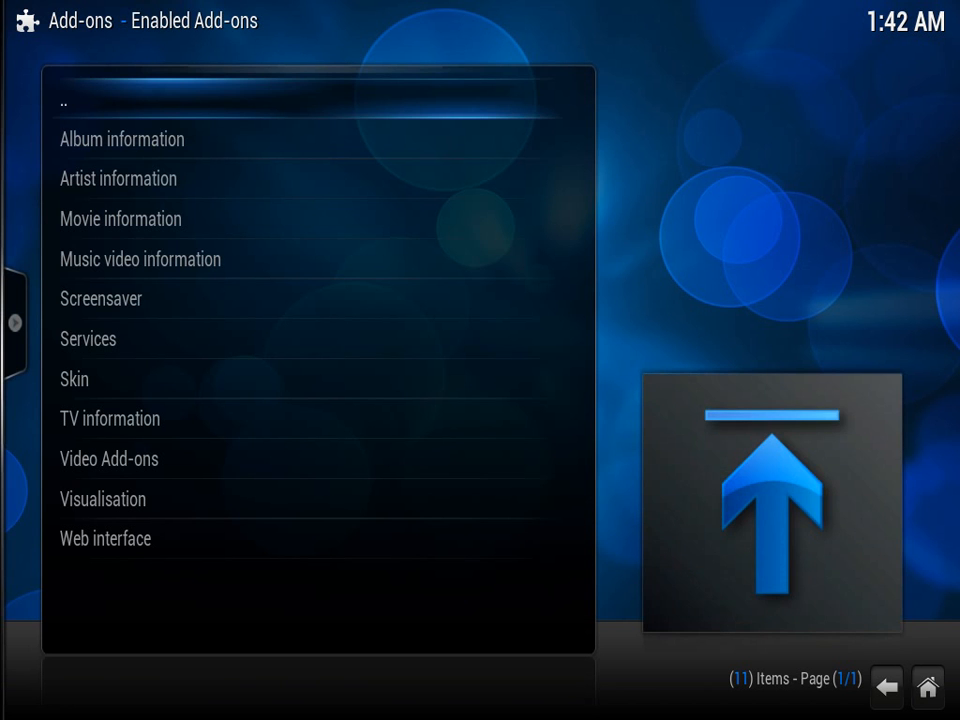
left_click(110, 458)
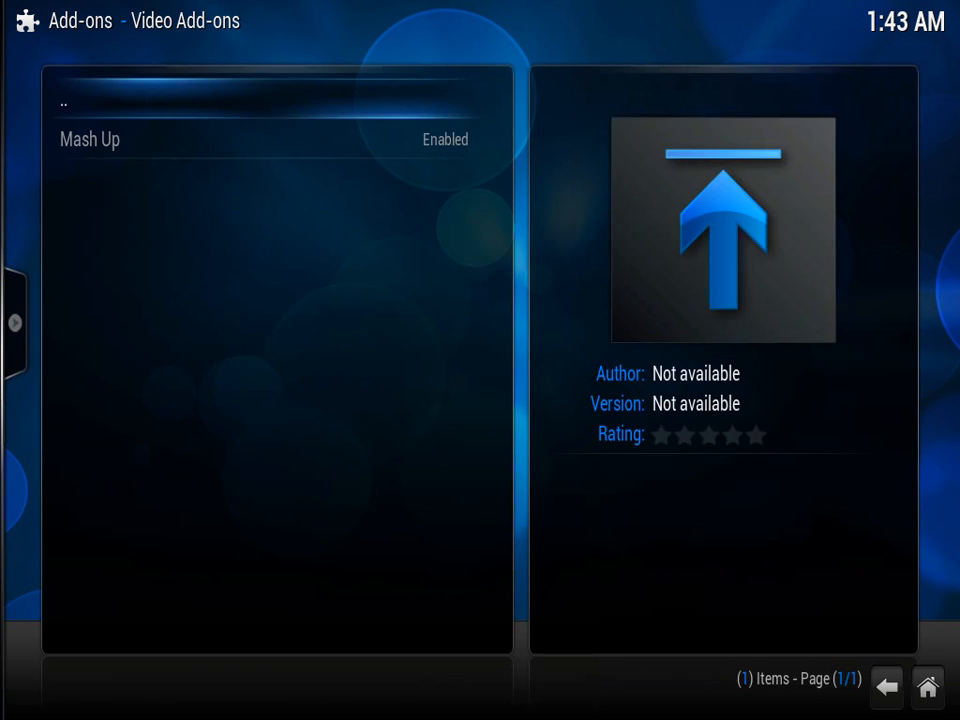
left_click(90, 139)
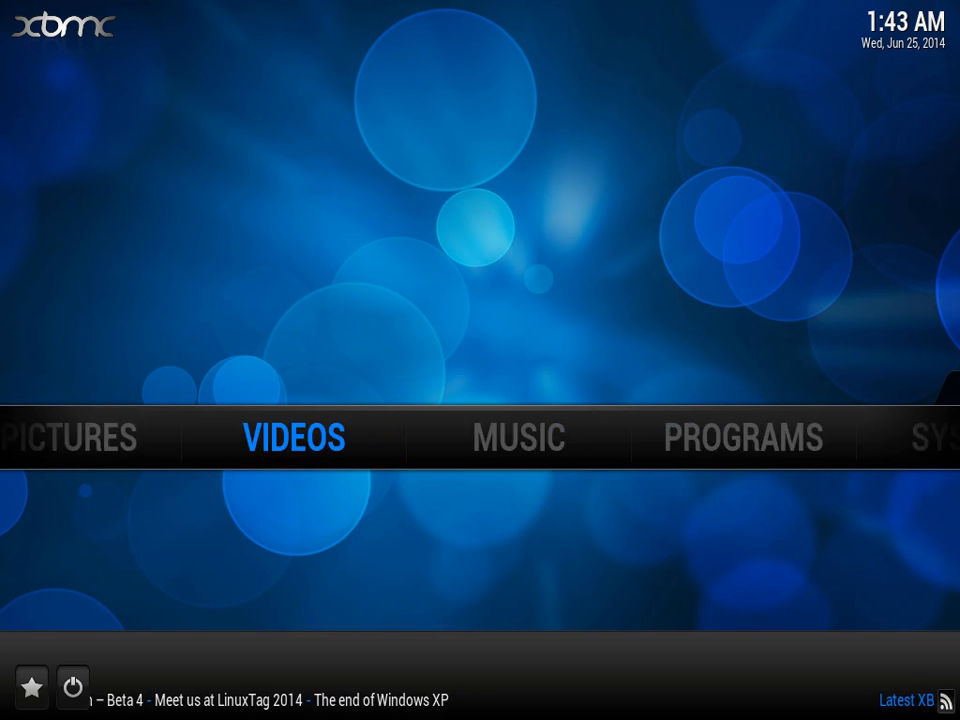
Step: Open Mash Up from Videos, switch to Thumbnail view, and enter VIPlaylists
left_click(293, 437)
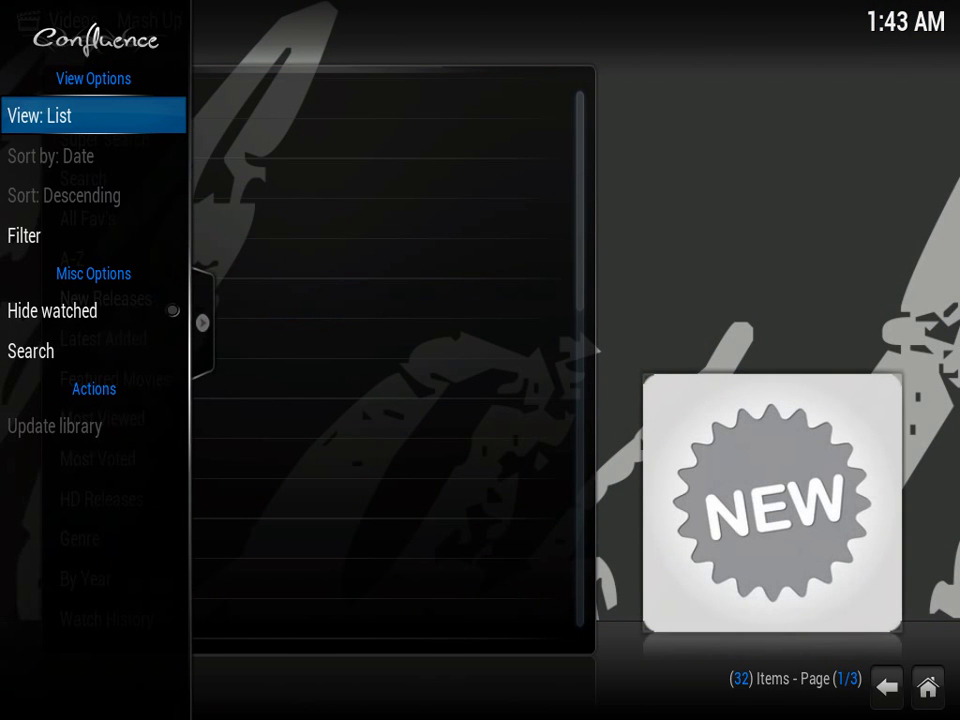
left_click(44, 115)
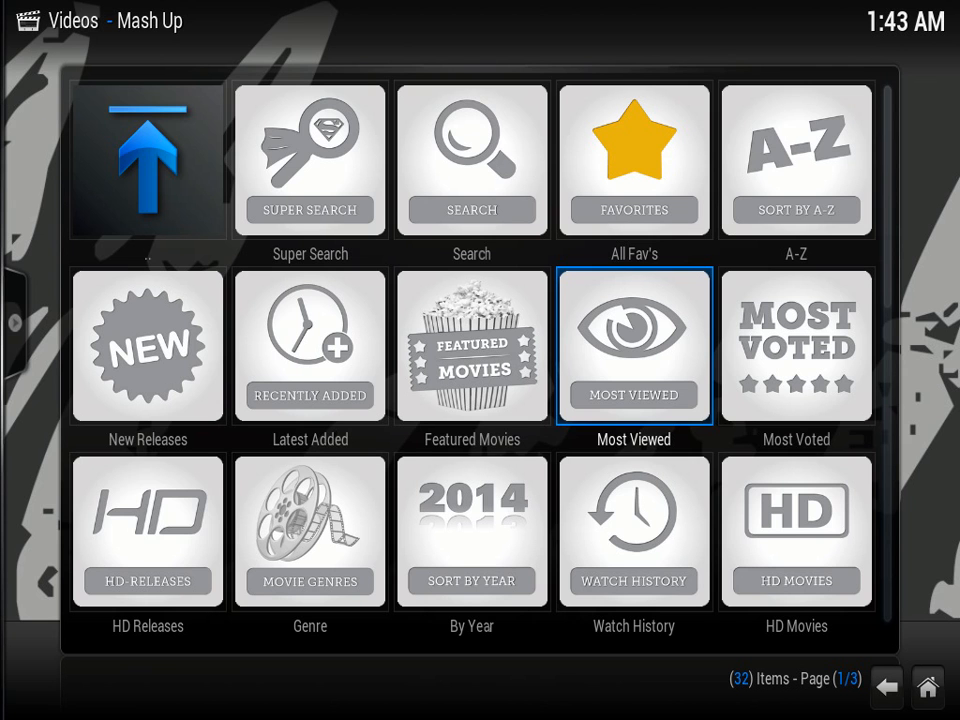
scroll("down", 3)
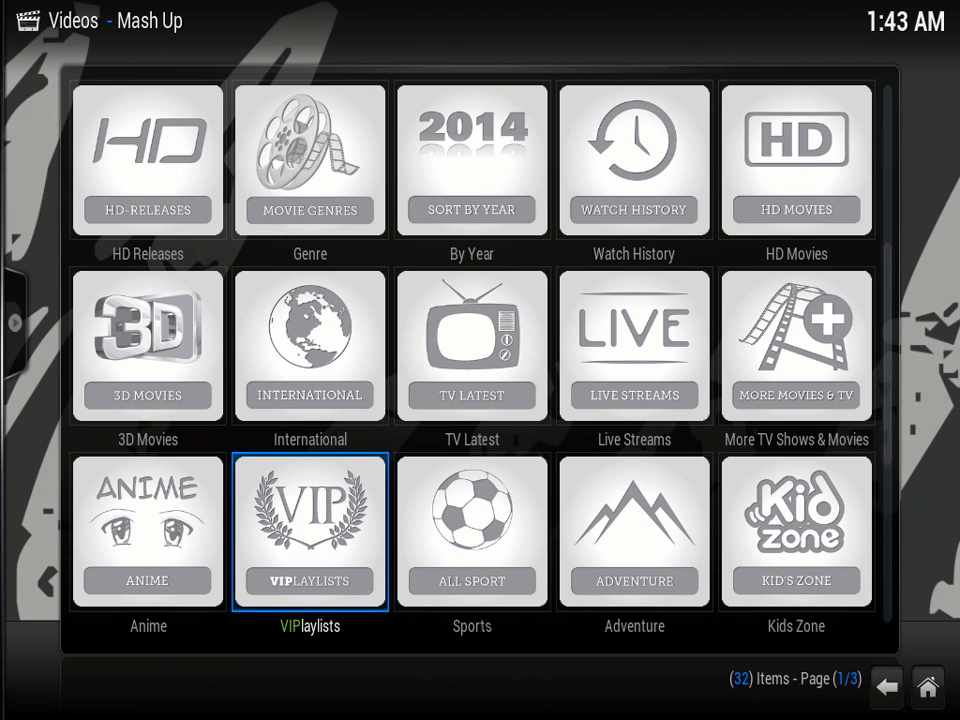
left_click(309, 531)
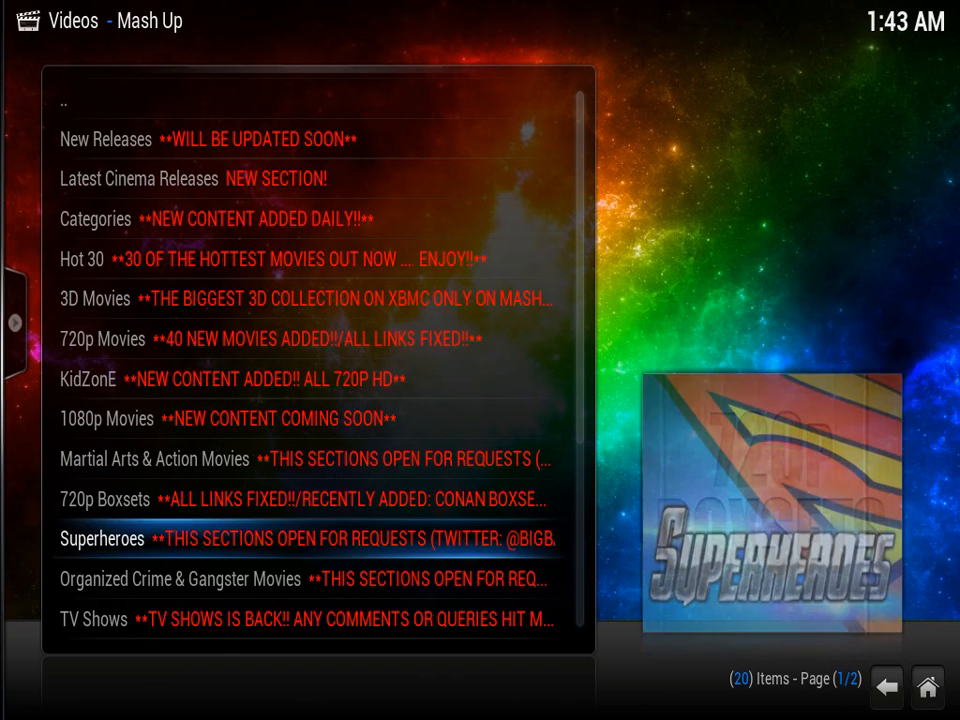
Step: Open a Mash Up category and select The Bank Job (2008) to stream it
left_click(175, 578)
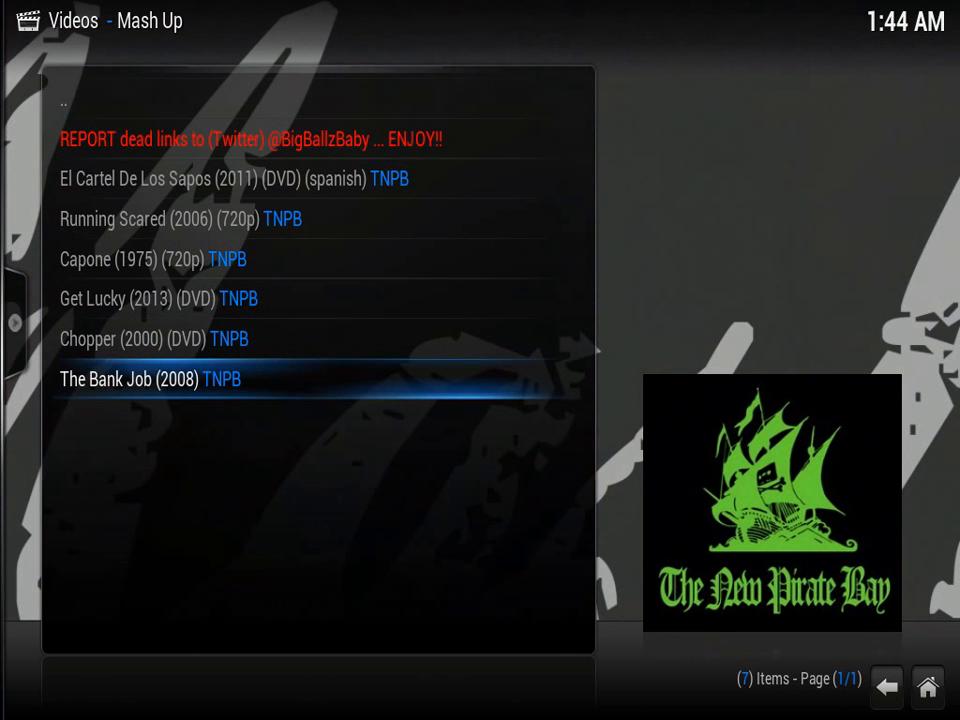
left_click(150, 378)
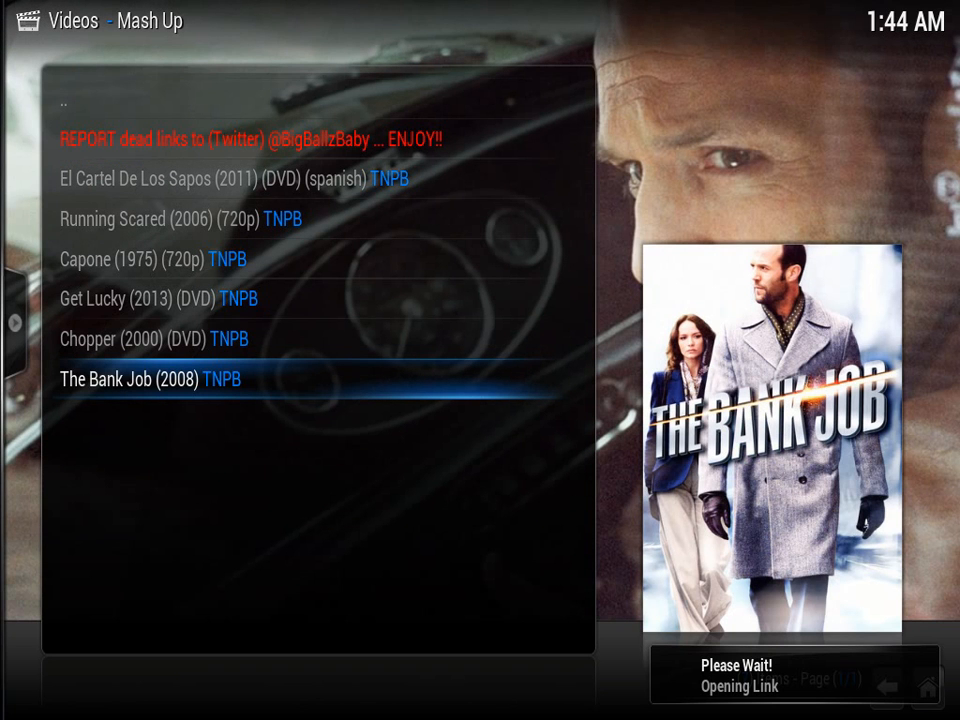
left_click(128, 379)
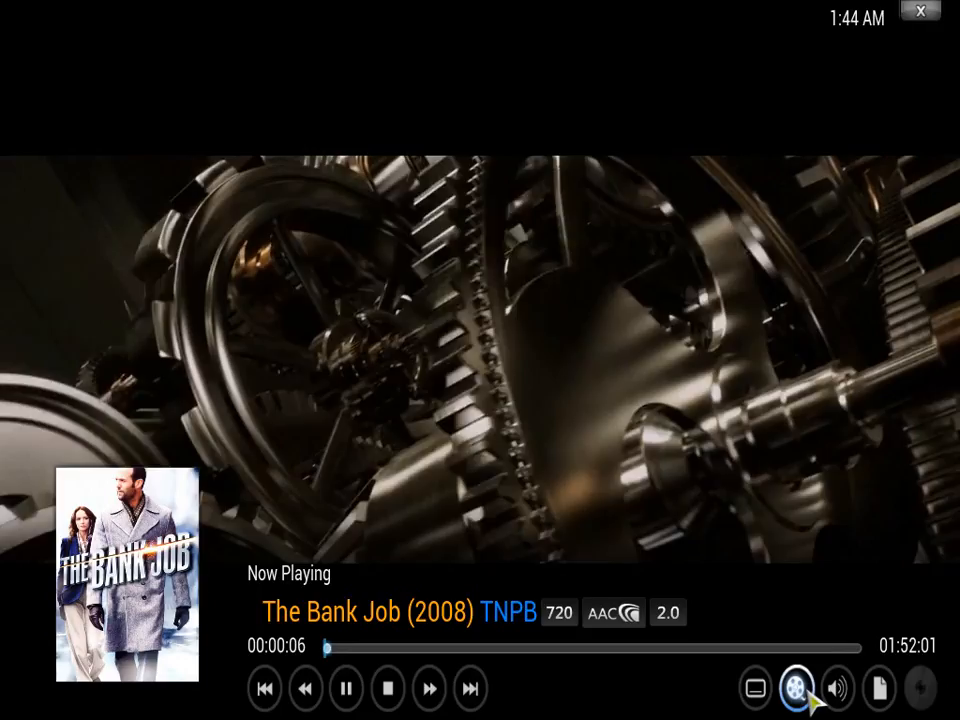
Step: Set the playing film's view mode to Stretch 16:9, review audio settings, then open system info
left_click(795, 688)
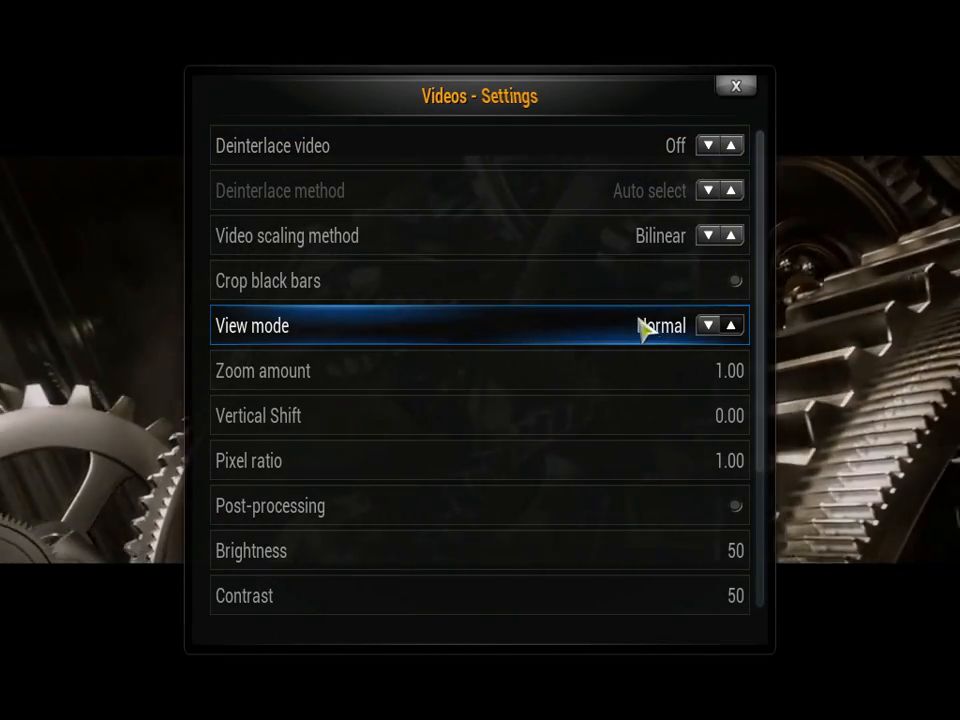
left_click(731, 325)
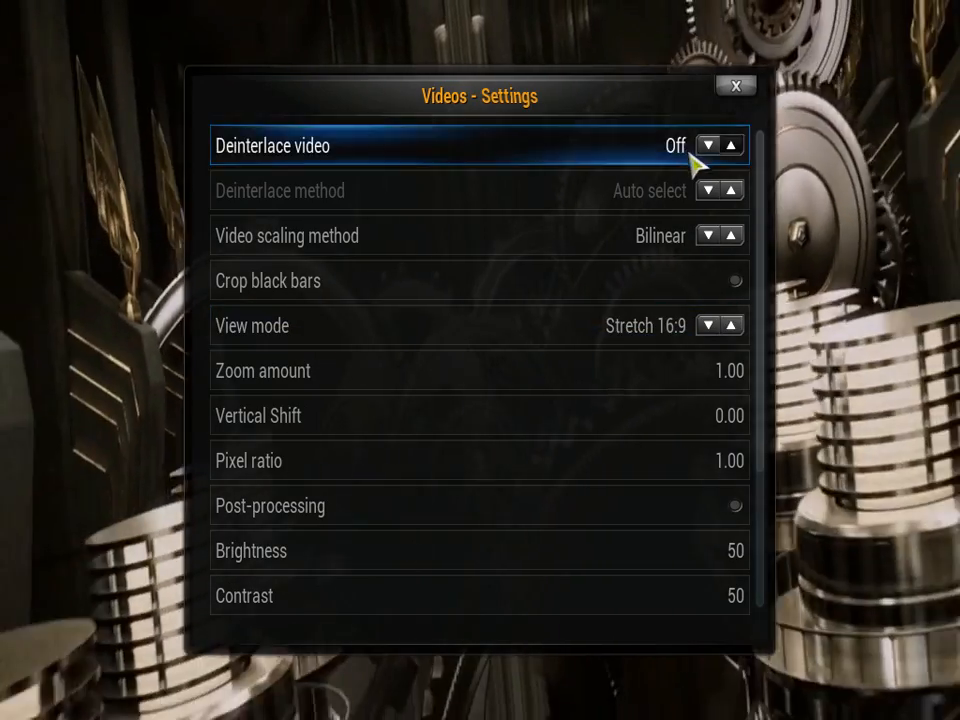
left_click(736, 85)
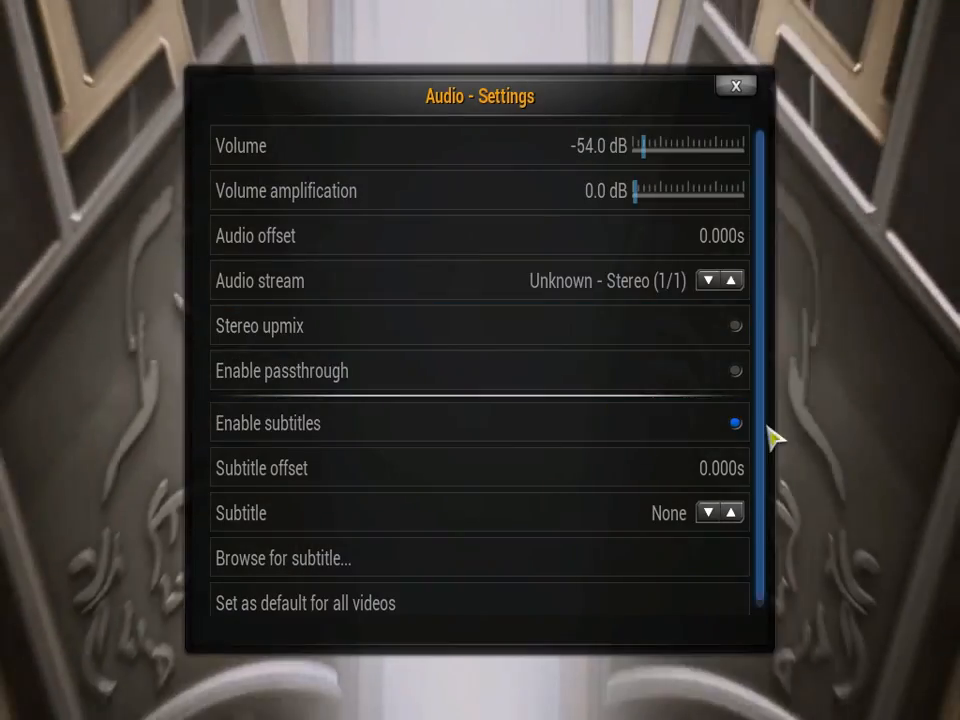
left_click(736, 85)
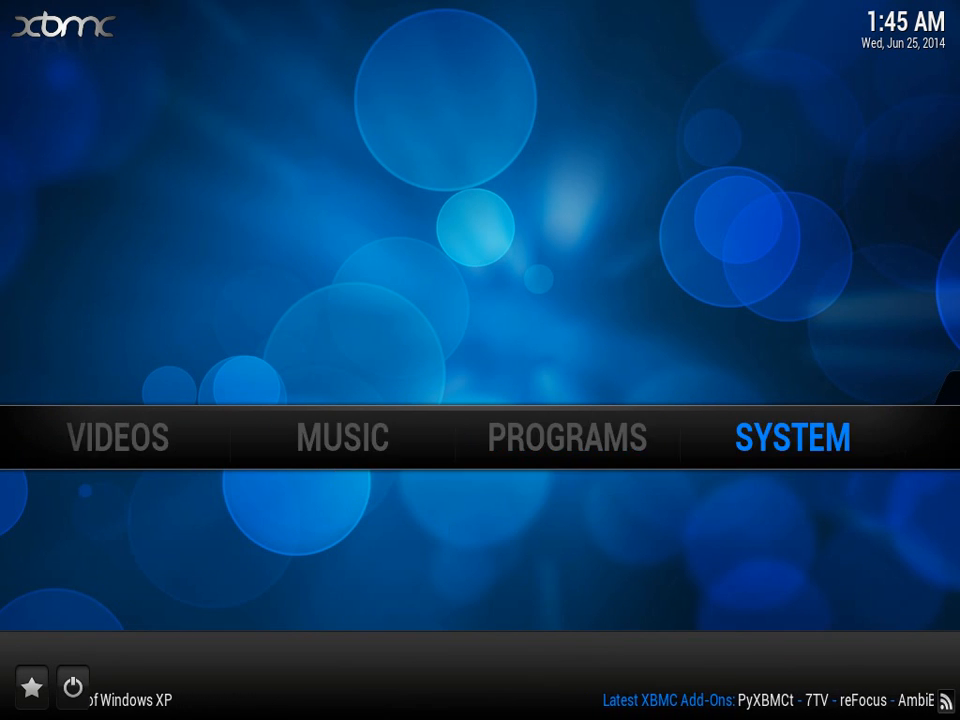
left_click(792, 437)
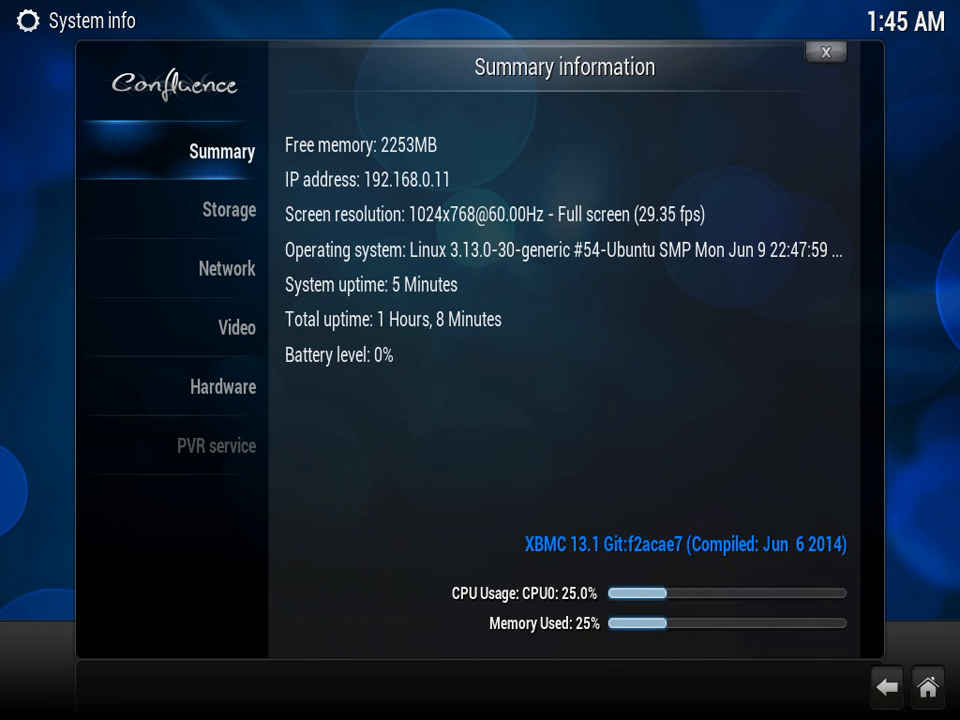
left_click(223, 386)
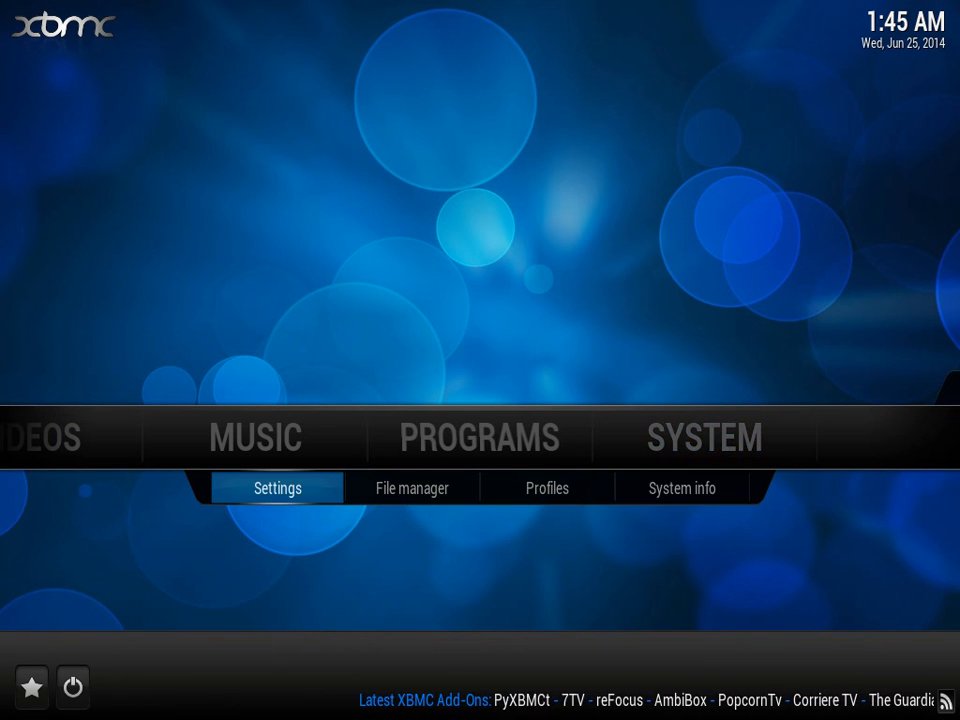
Step: Open System settings and show the Audio output options
left_click(703, 438)
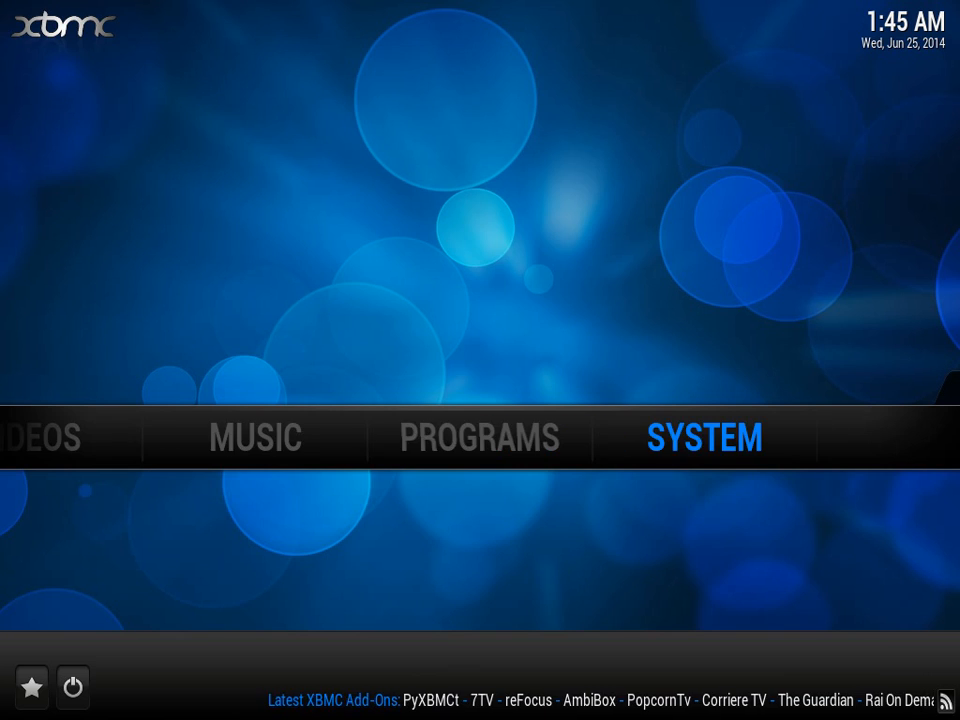
left_click(704, 437)
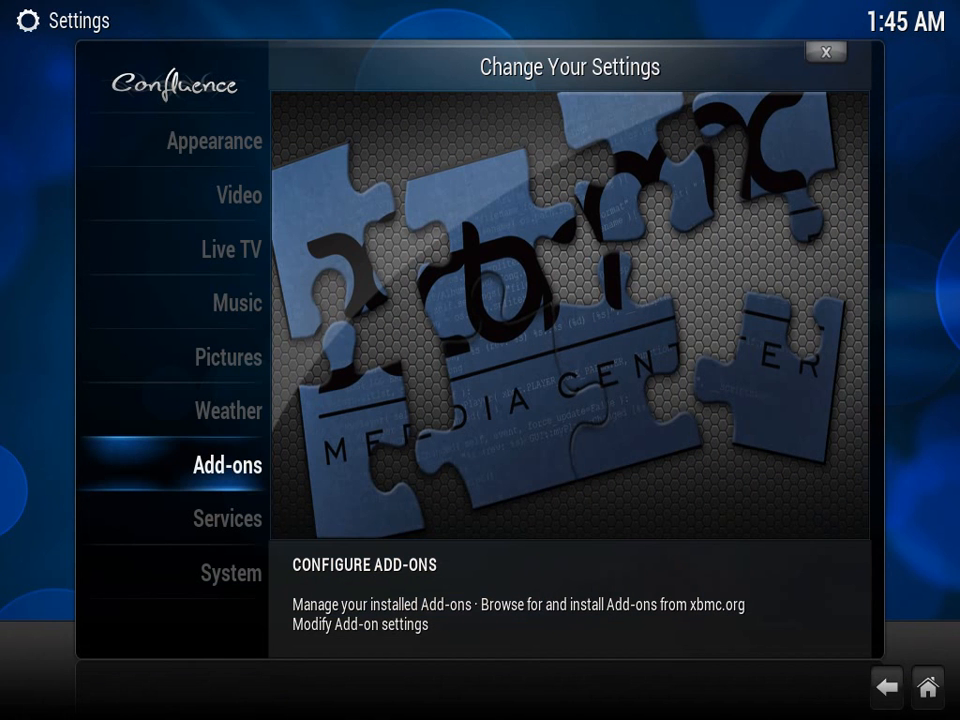
left_click(228, 410)
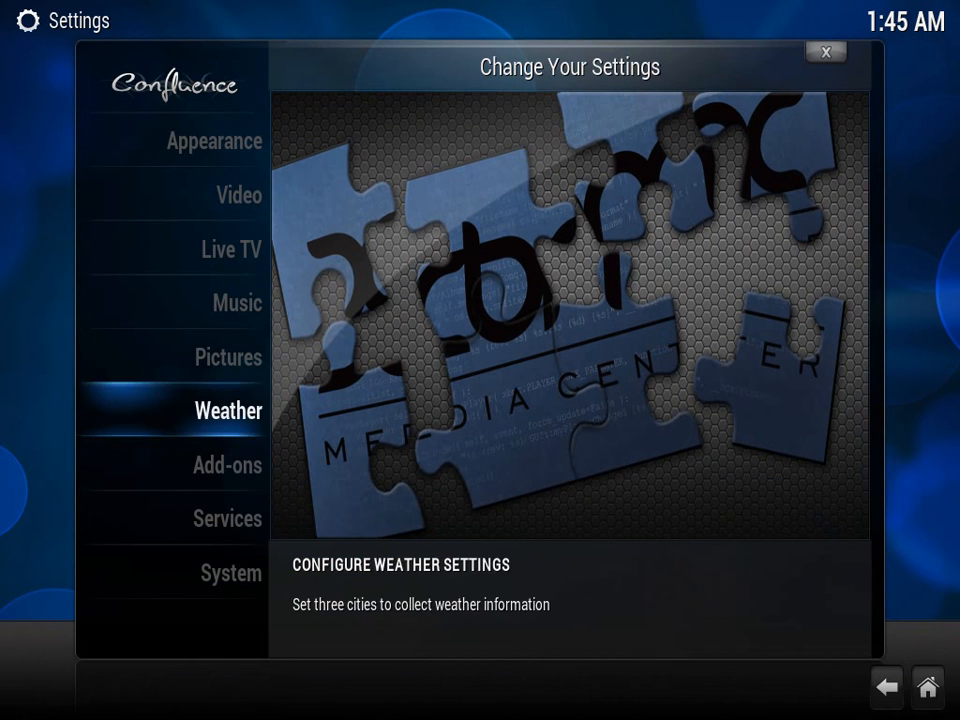
left_click(230, 573)
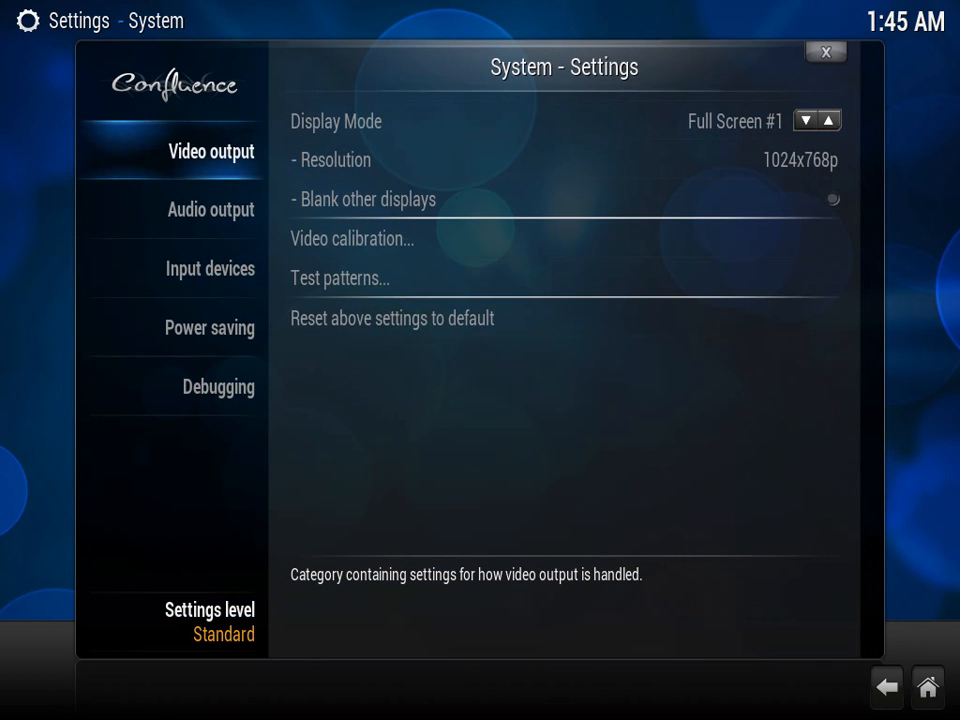
left_click(211, 209)
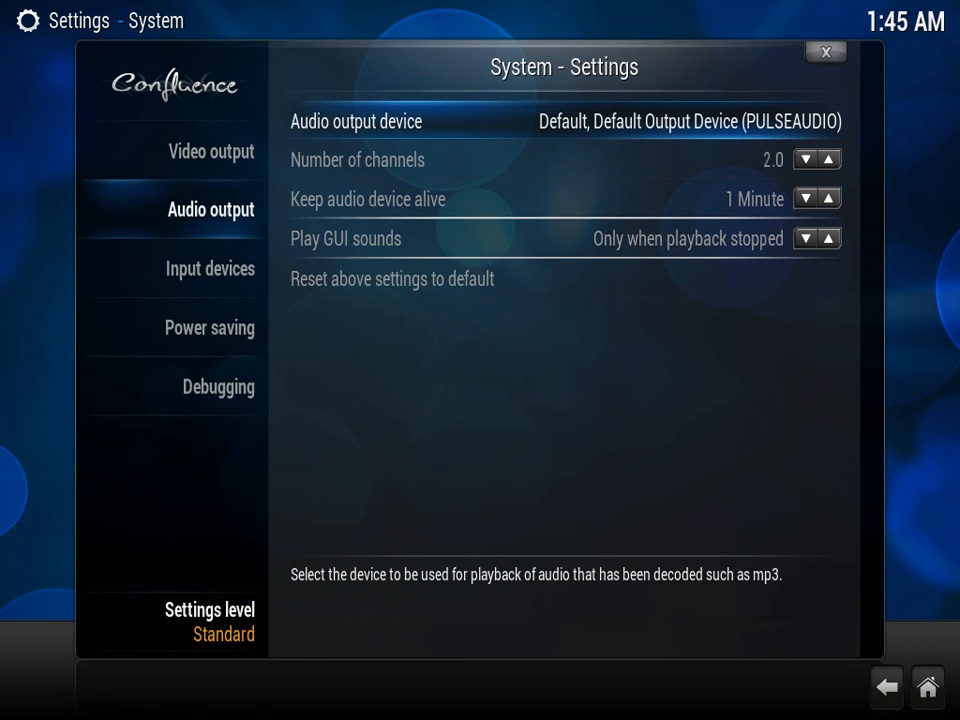
Step: Cycle Number of channels through 7.0, 2.1, 5.0 and 3.0, ending at 2.0
left_click(828, 159)
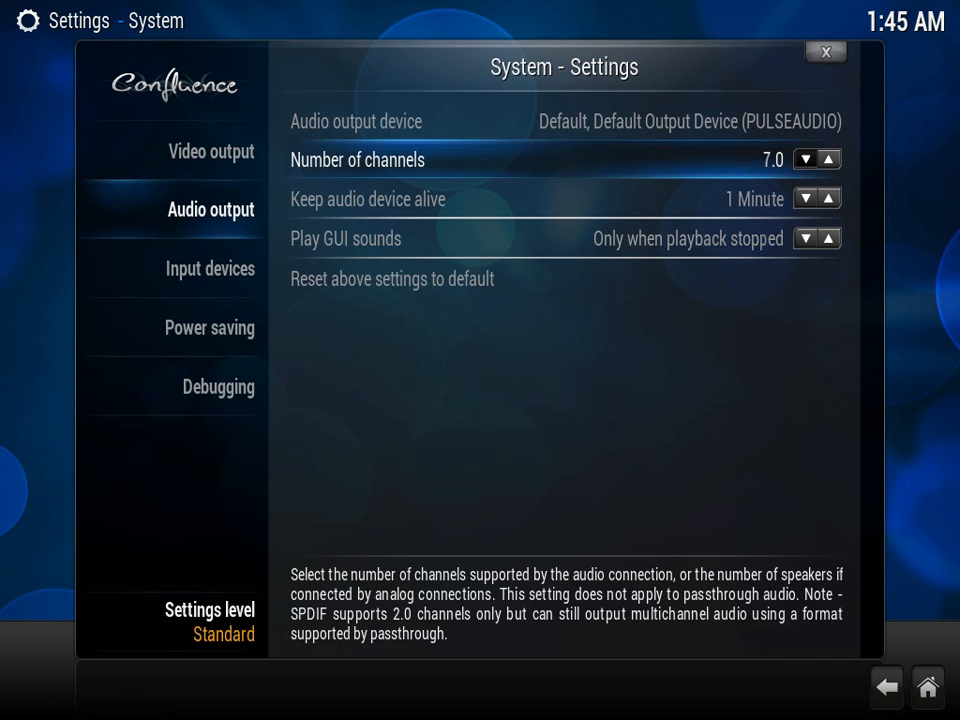
left_click(807, 159)
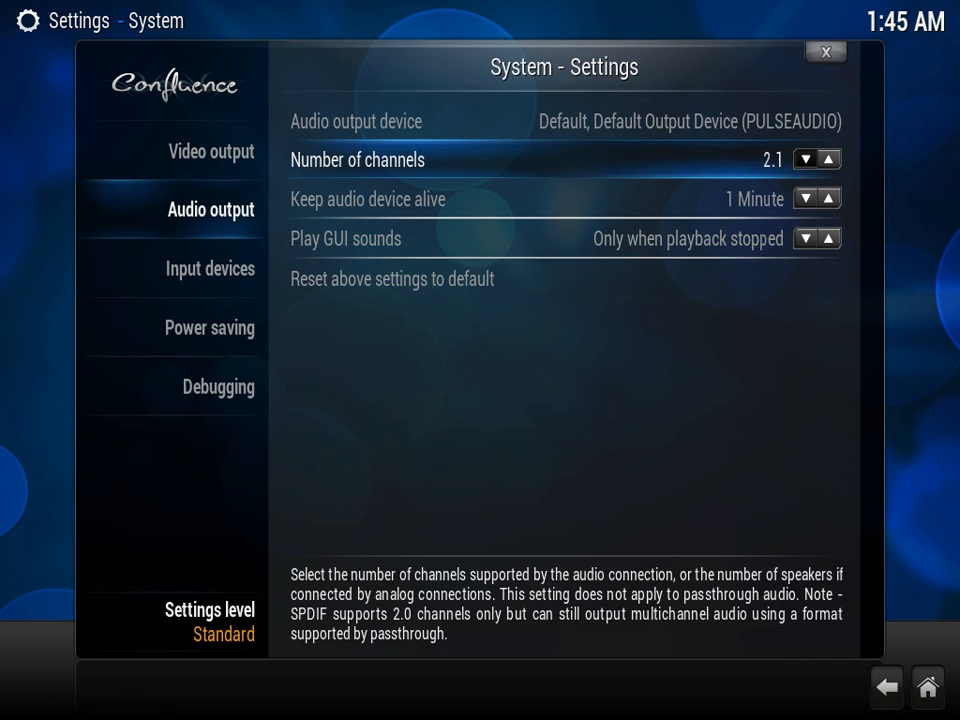
left_click(832, 159)
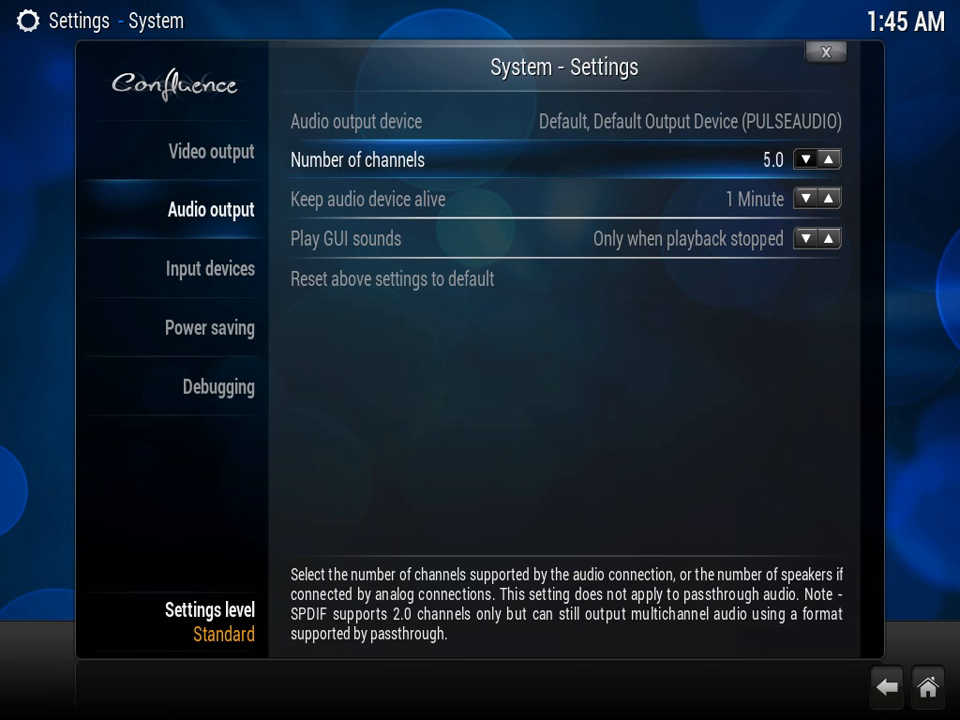
left_click(807, 159)
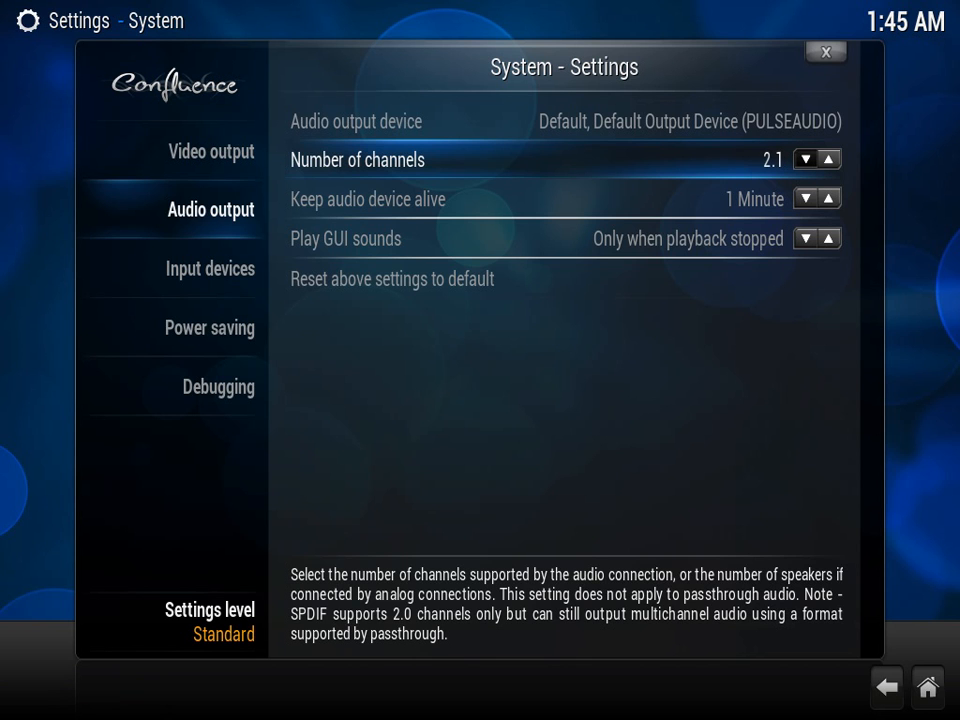
left_click(831, 158)
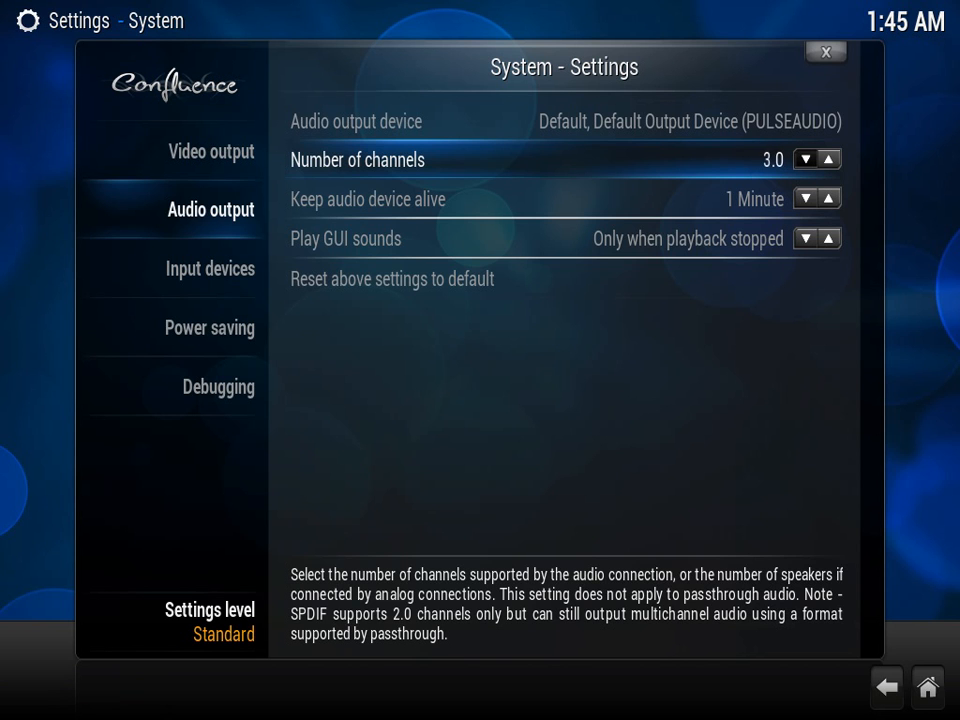
left_click(808, 159)
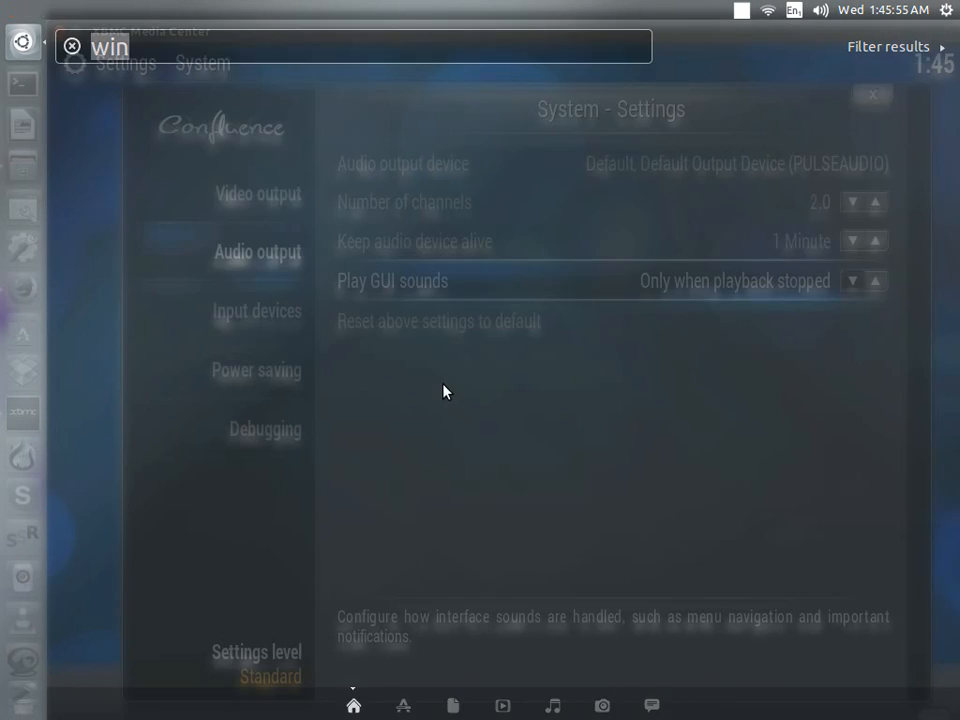
Step: Minimise XBMC, drag the Work folder to the desktop's left, and open the recorder menu
left_click(265, 428)
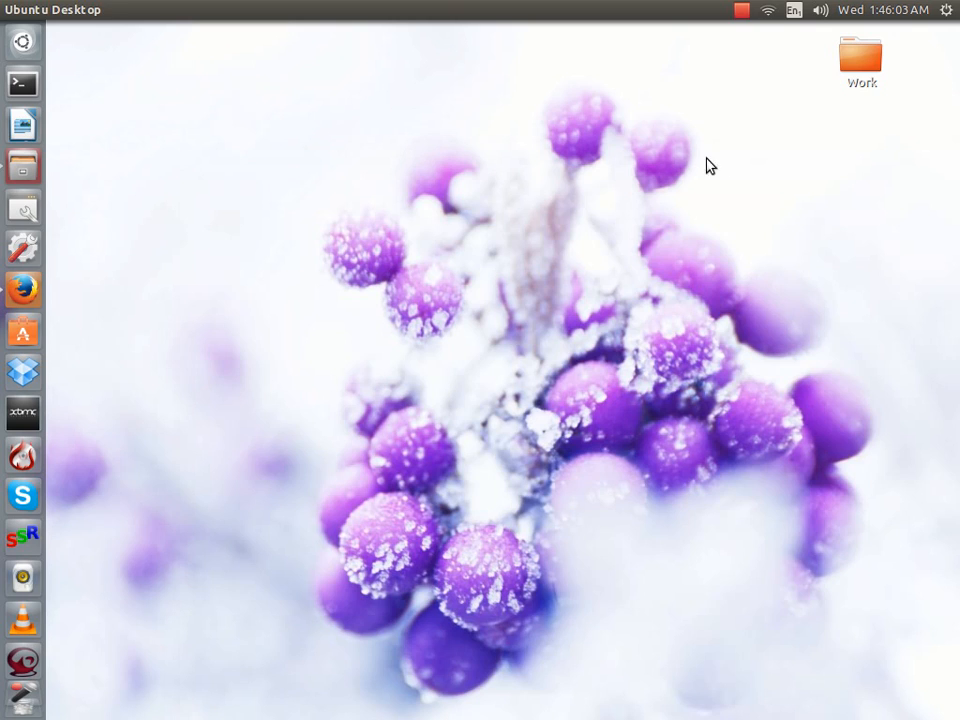
left_click_drag(860, 55, 129, 445)
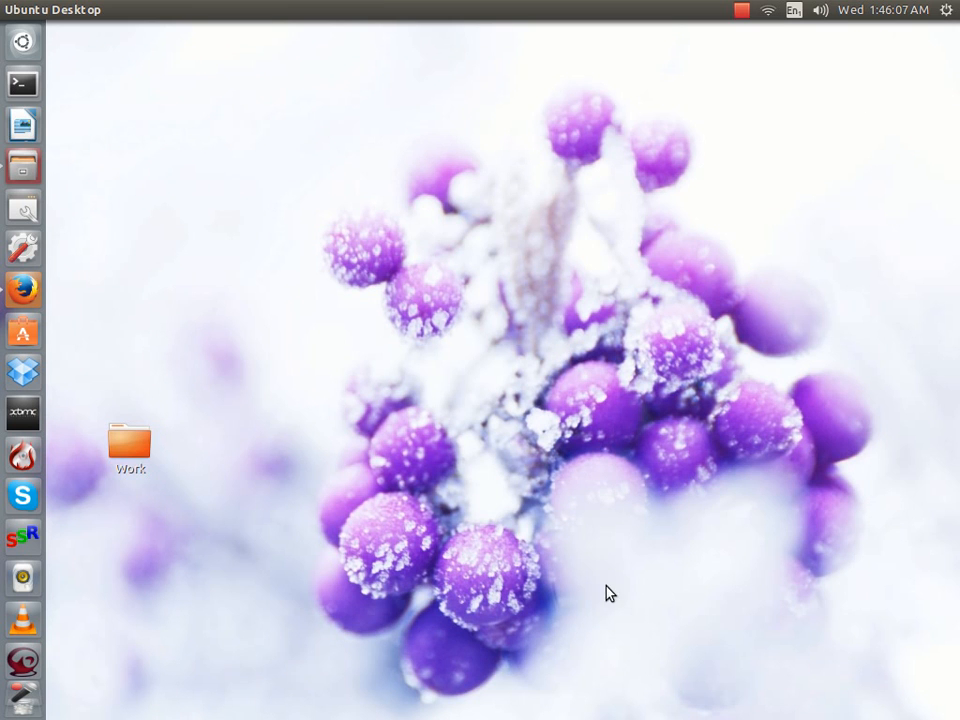
mouse_move(165, 308)
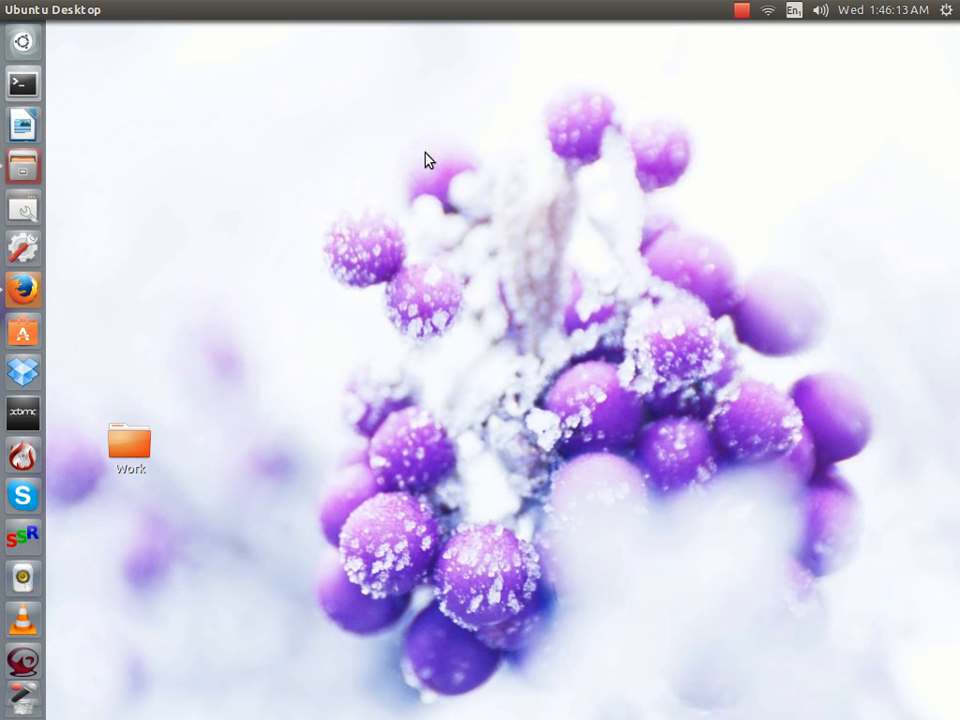
left_click(22, 83)
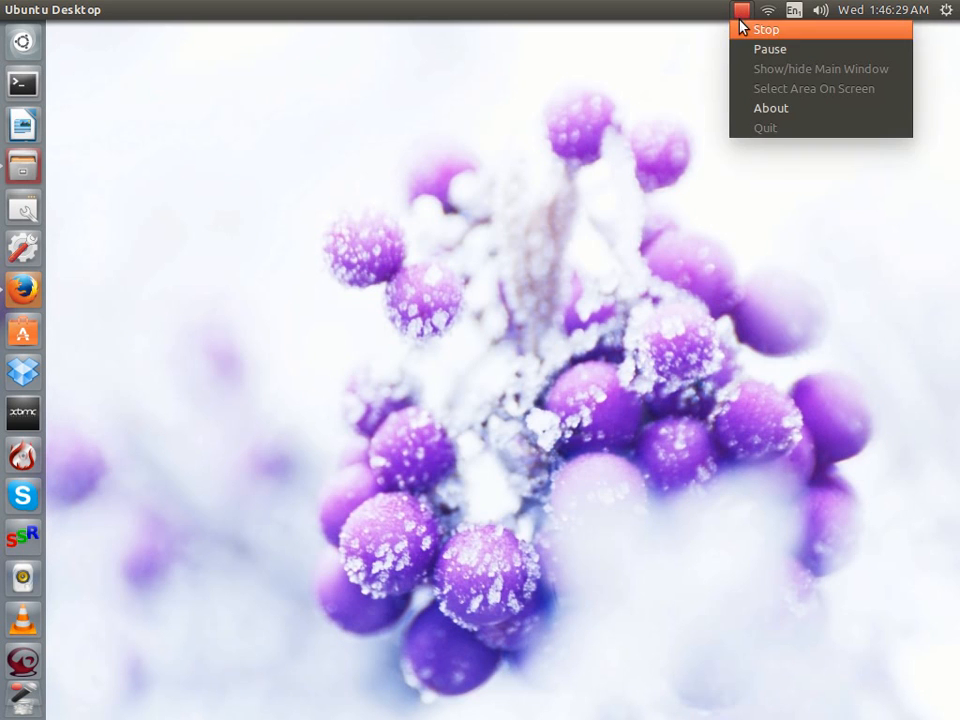
mouse_move(762, 42)
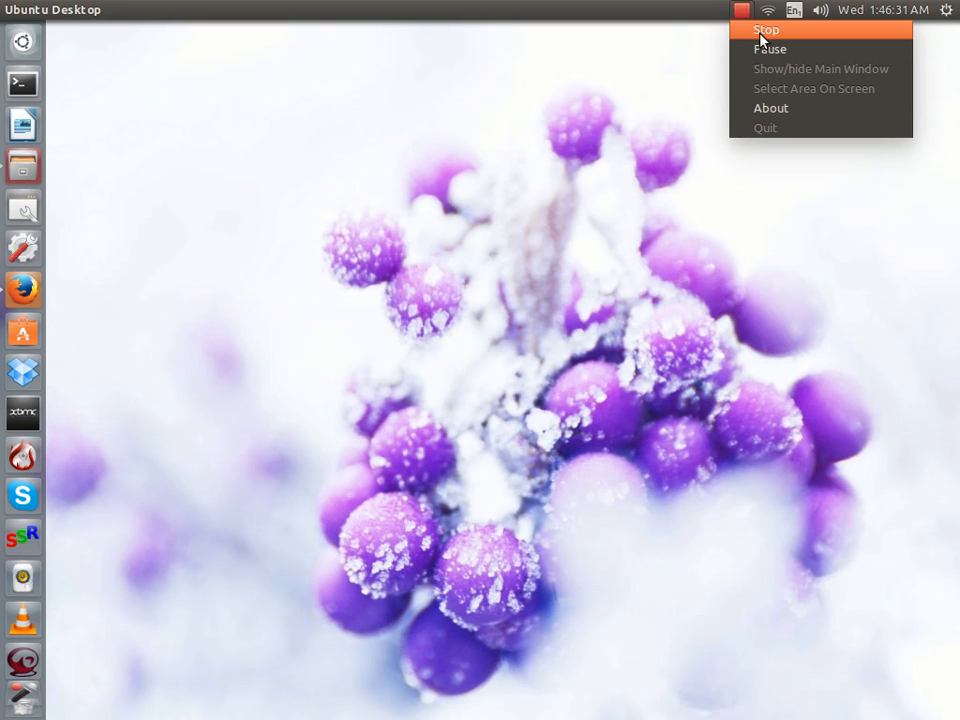